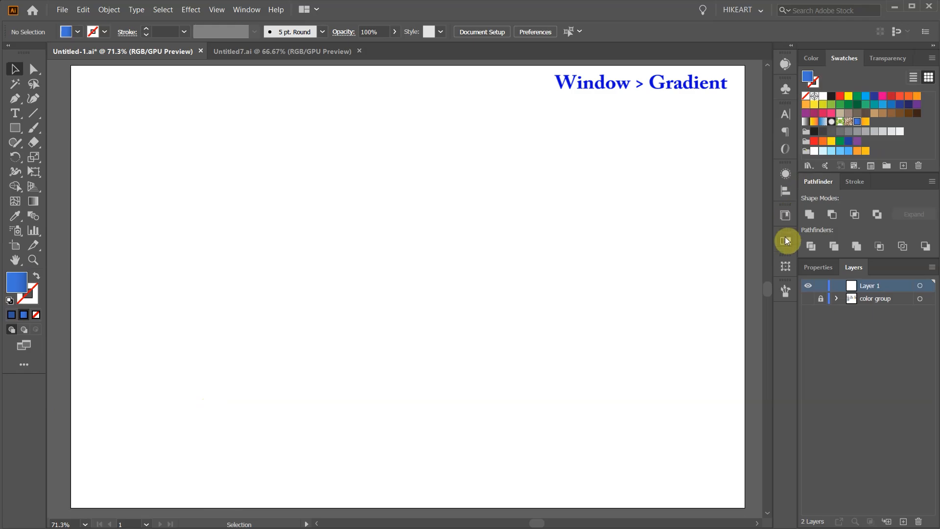
# Step: Show the colour-group palette layer, hide it again, and lock Layer 1
pyautogui.click(786, 240)
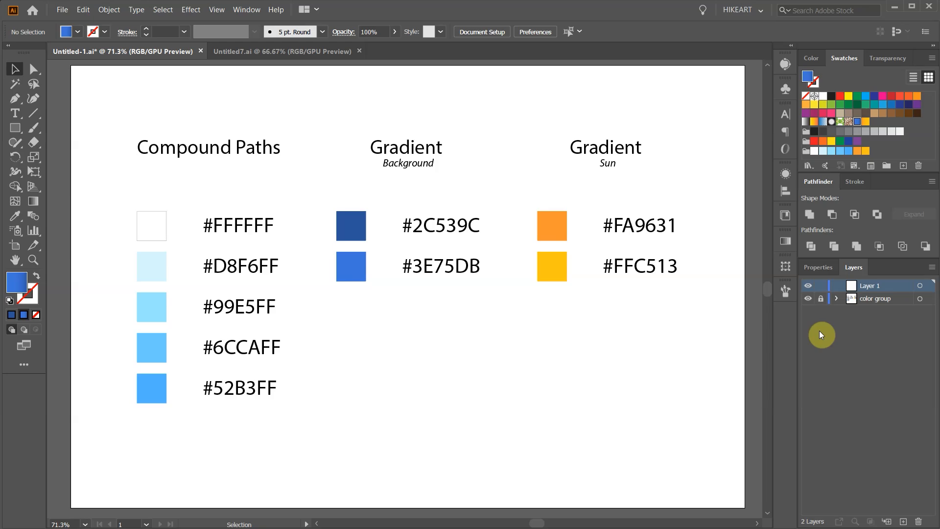
pyautogui.moveTo(808, 300)
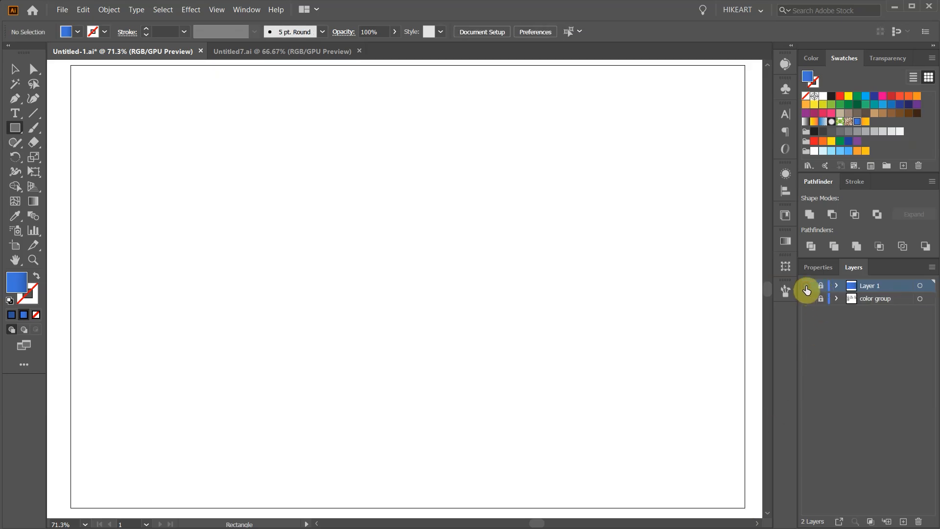
# Step: Add a new top layer and set a green fill for the artboard rectangle and ellipse
pyautogui.click(906, 522)
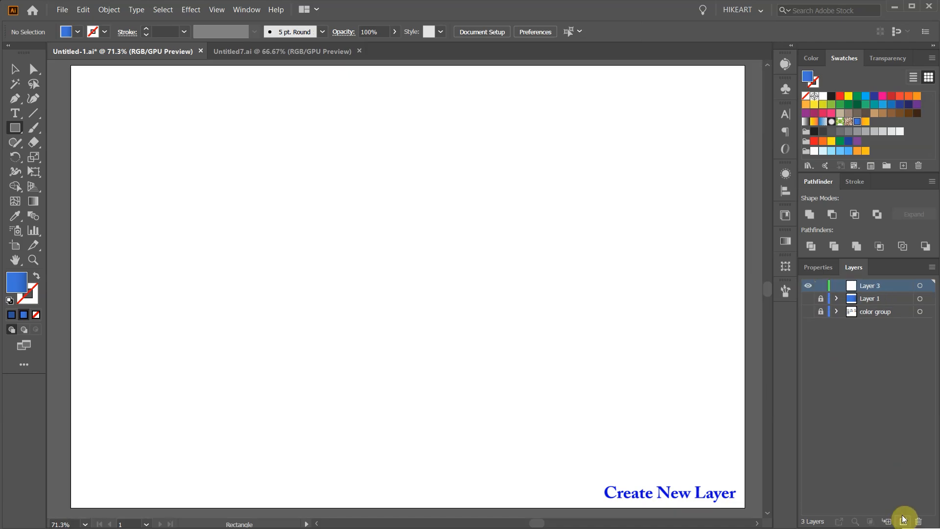
pyautogui.click(841, 103)
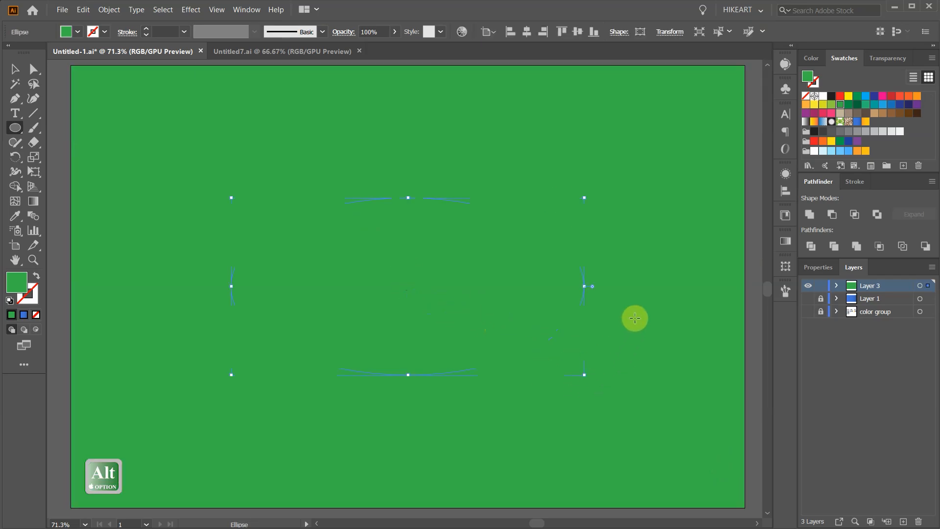
# Step: Select both shapes and remove the ellipse with Shape Builder, leaving an oval hole
pyautogui.press('Ctrl+A')
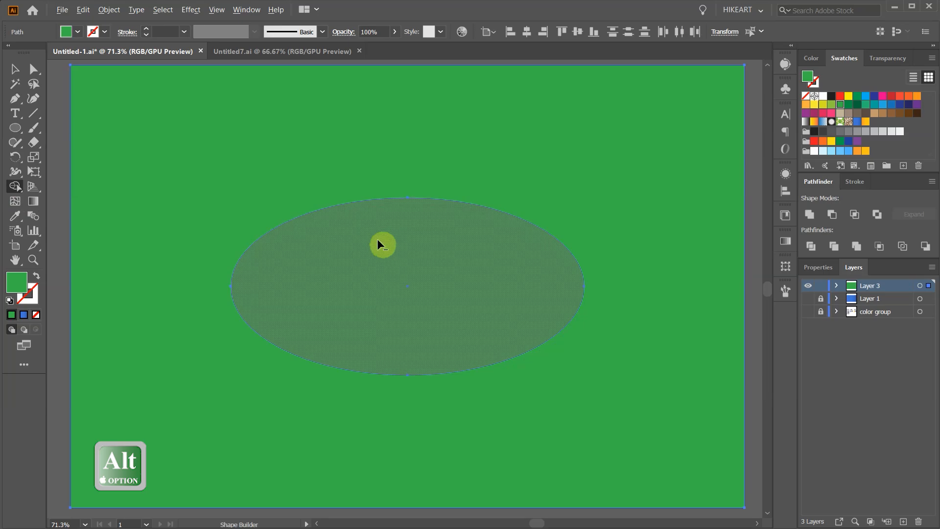
pyautogui.click(381, 245)
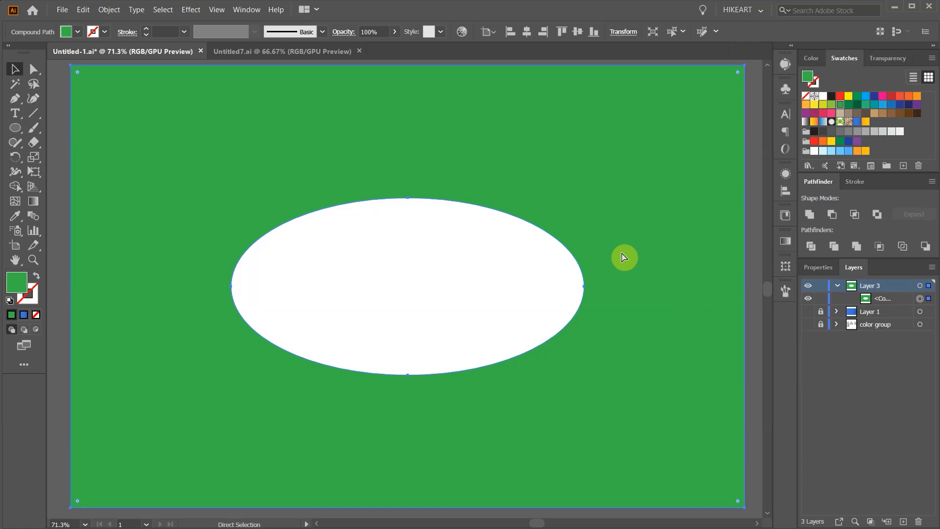
# Step: Paste a brown copy of the frame in front and lock the green compound path
pyautogui.press('Ctrl+F')
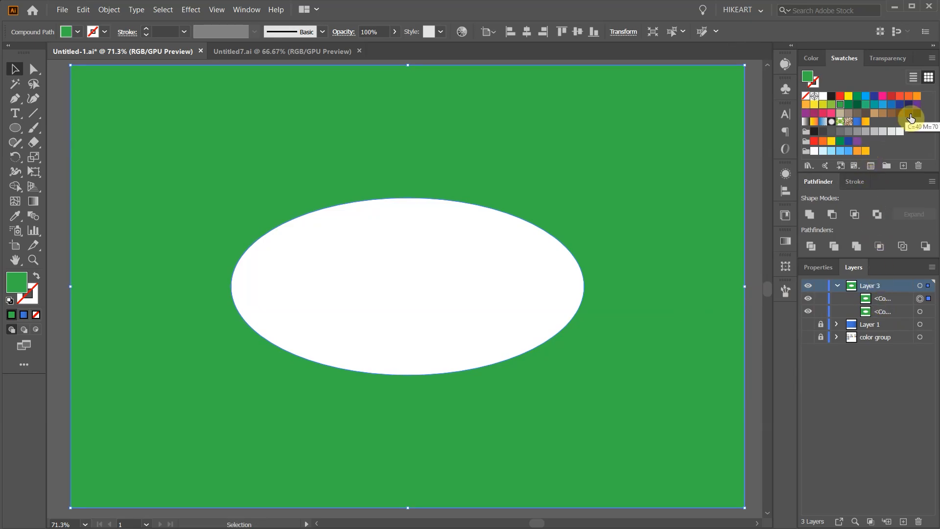
pyautogui.click(908, 113)
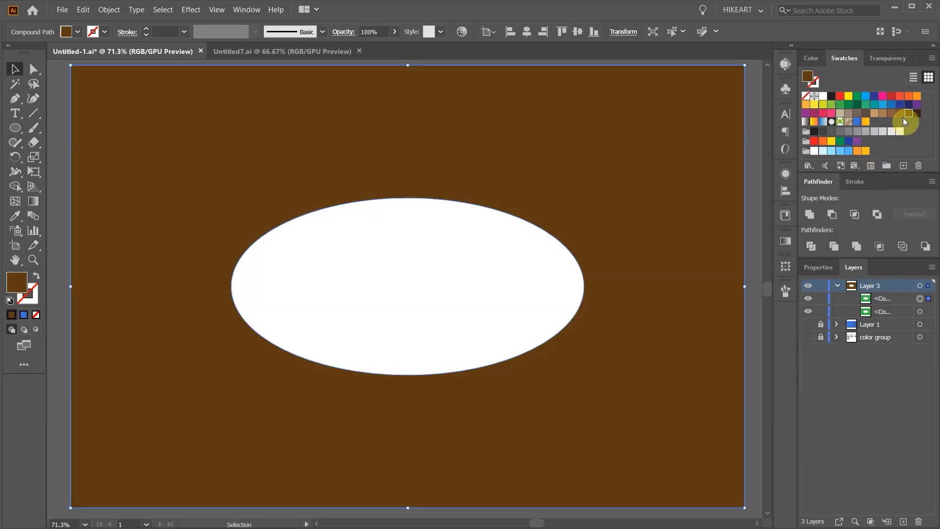
pyautogui.click(821, 311)
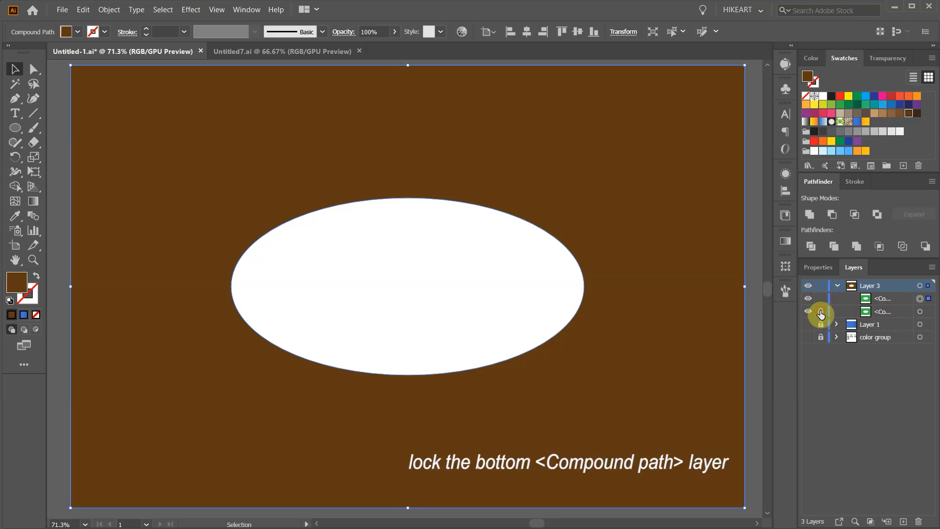
pyautogui.click(821, 311)
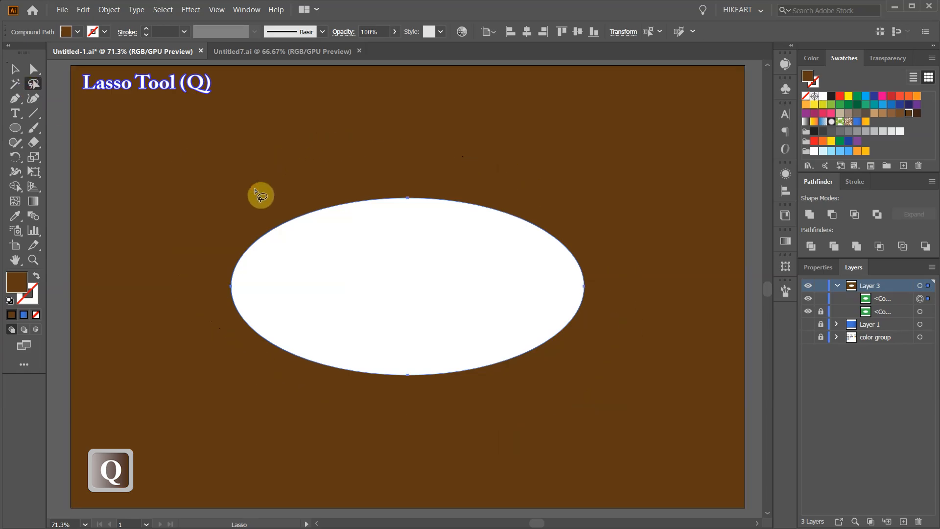
# Step: Lasso the brown copy's inner oval and scale it outward from its centre
pyautogui.press('v')
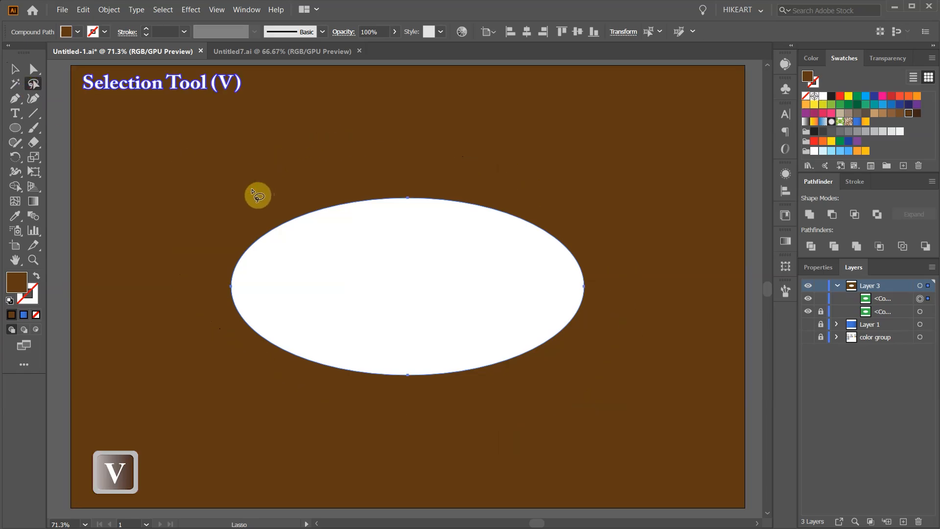
pyautogui.click(15, 69)
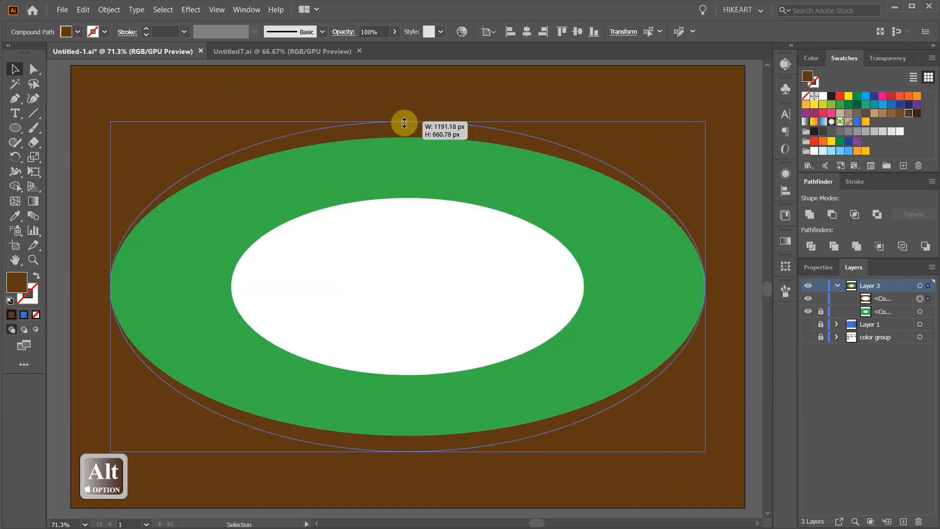
pyautogui.moveTo(404, 122); pyautogui.dragTo(407, 107)
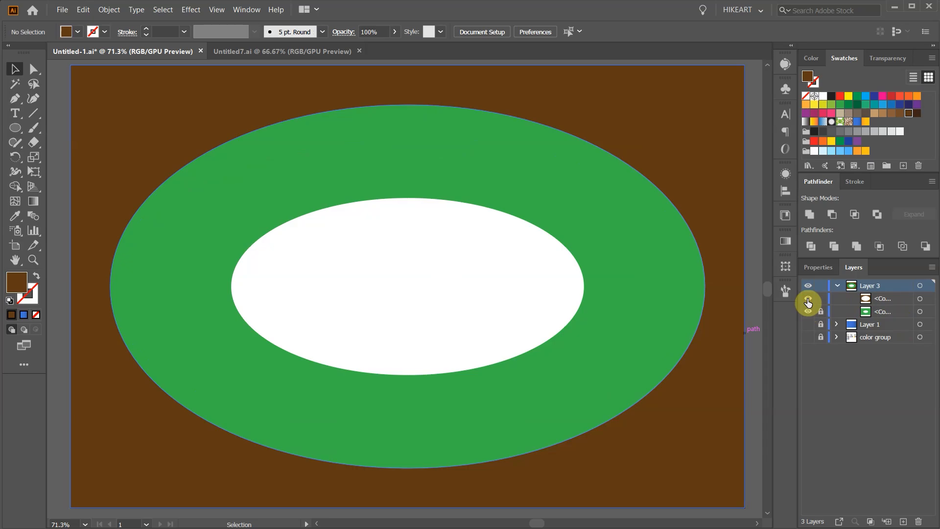
pyautogui.moveTo(795, 313)
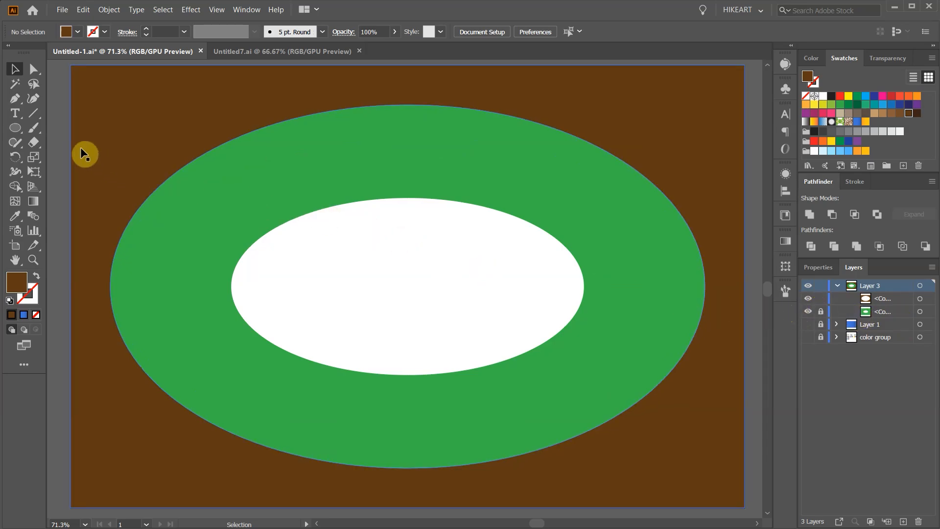
pyautogui.moveTo(34, 98)
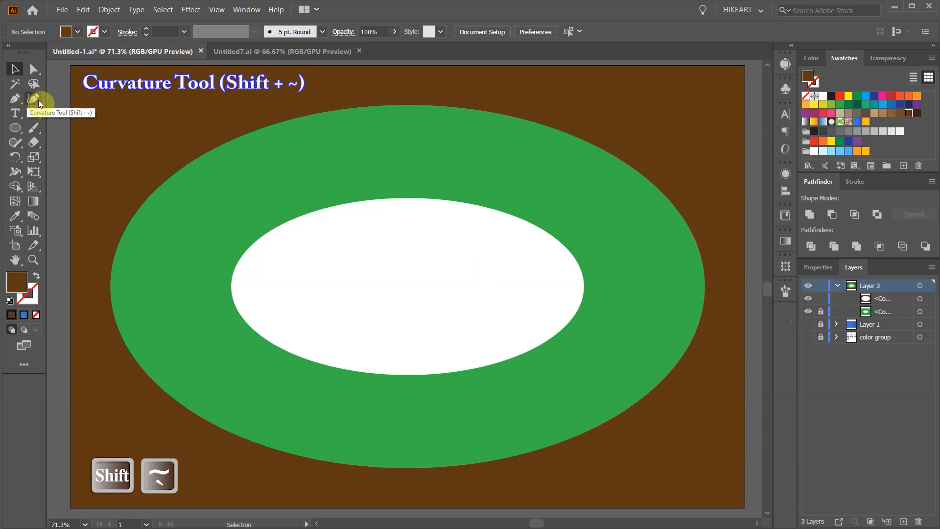
# Step: Bend the enlarged oval edge into waves with the Curvature Tool
pyautogui.click(32, 96)
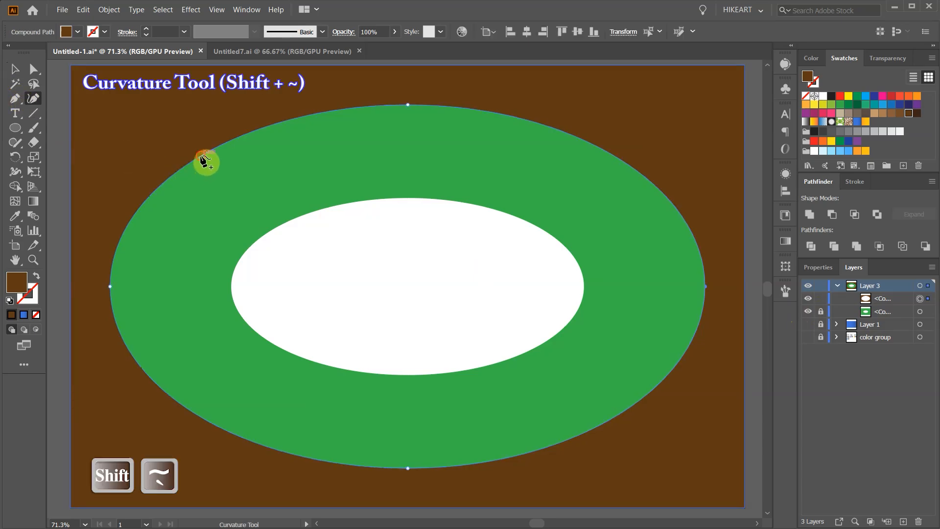
pyautogui.moveTo(204, 158); pyautogui.dragTo(147, 198)
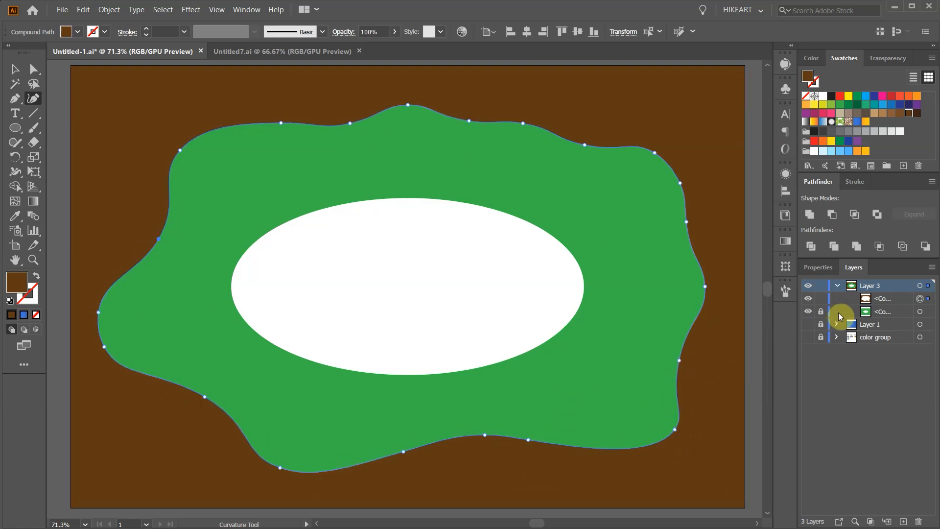
# Step: Lock the brown frame, make the green frame's inner oval wavy, then unlock both frames
pyautogui.click(820, 298)
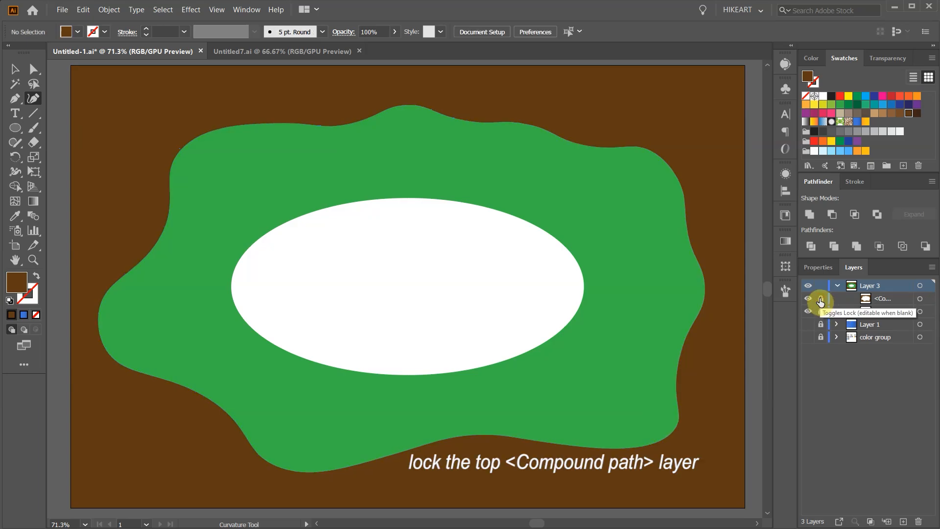
pyautogui.click(820, 299)
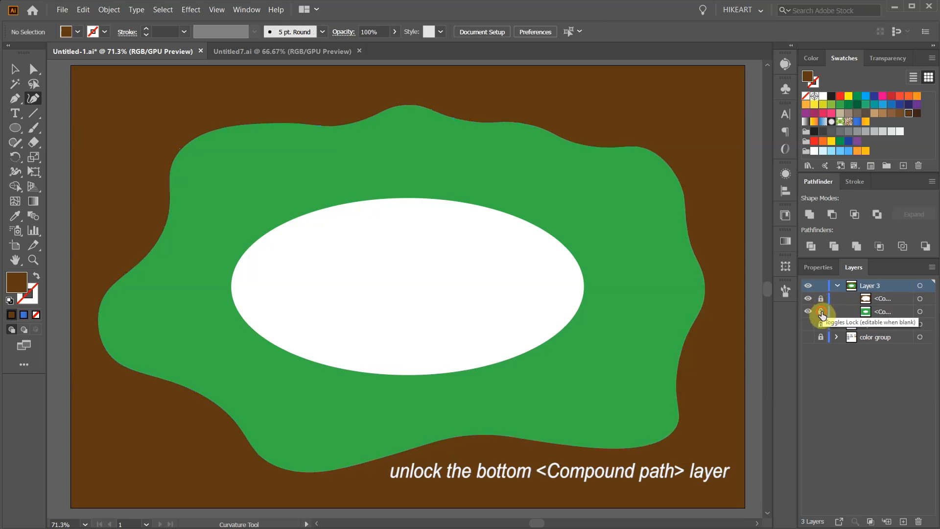
pyautogui.click(822, 312)
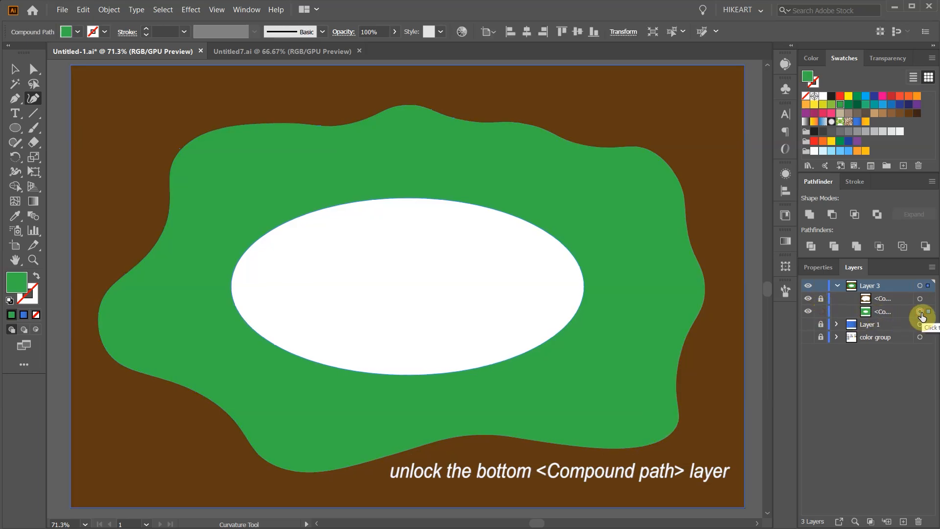
pyautogui.click(920, 311)
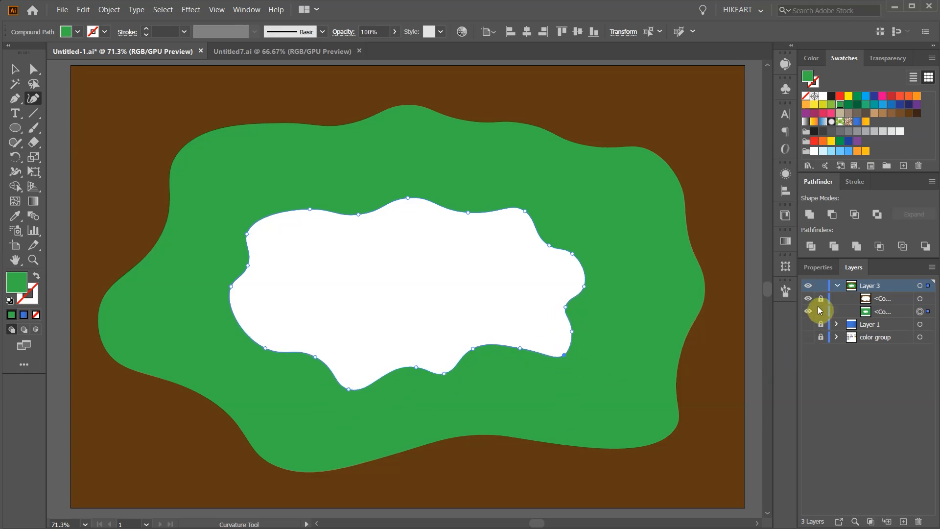
pyautogui.click(820, 299)
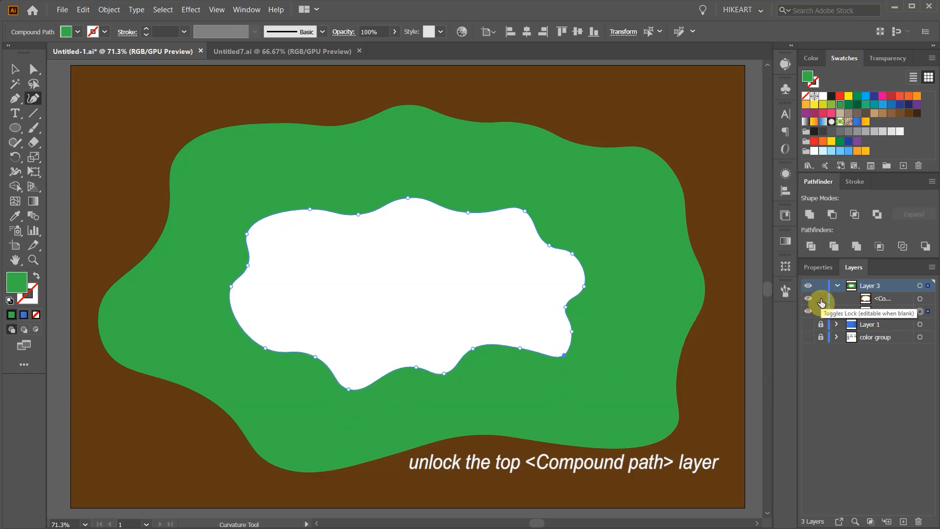
pyautogui.click(820, 311)
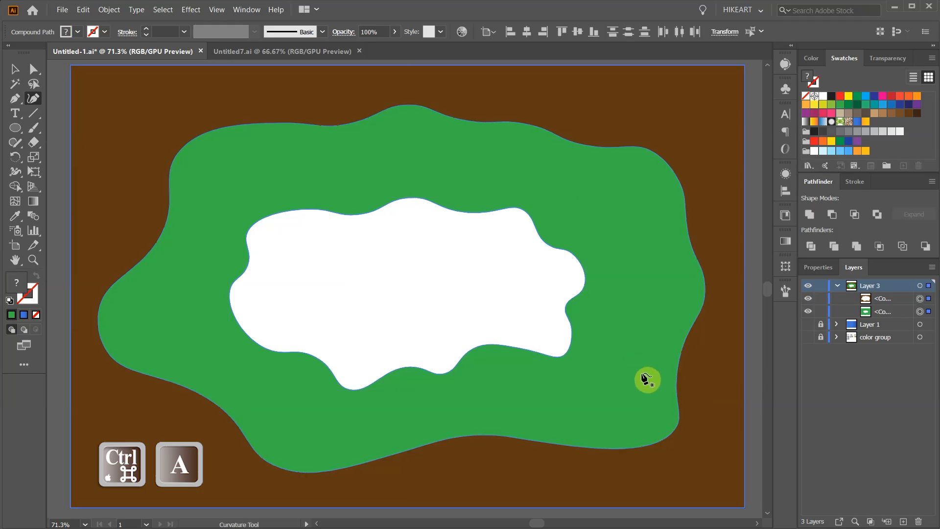
# Step: Set blend spacing to Specified Steps and select both green and white wavy shapes
pyautogui.click(108, 9)
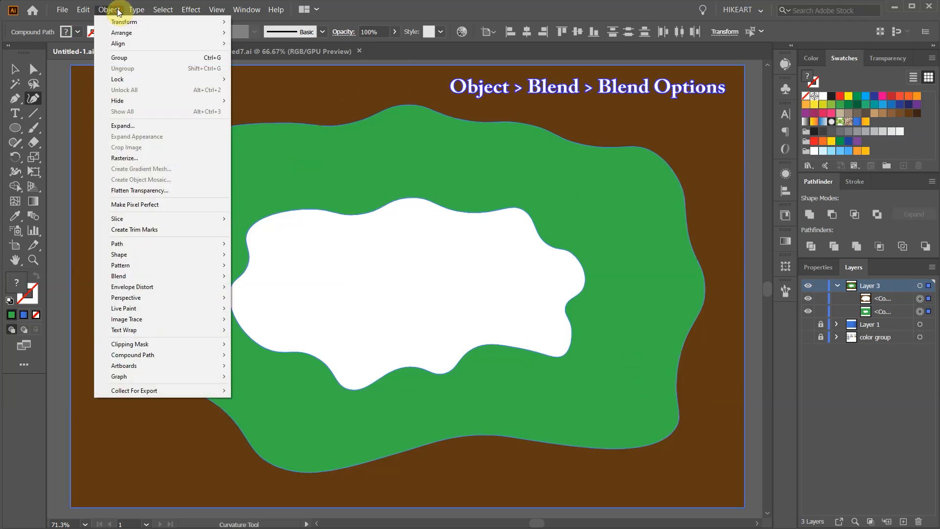
pyautogui.moveTo(177, 278)
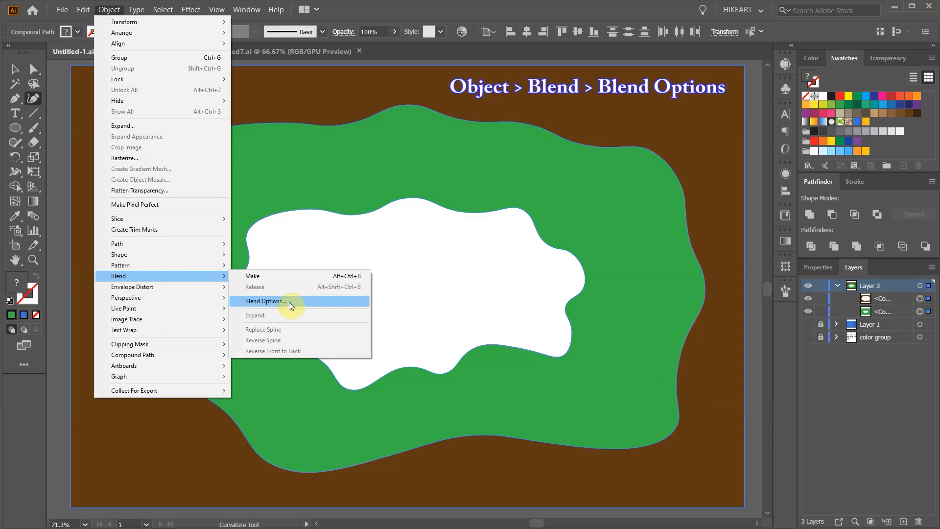
pyautogui.click(265, 301)
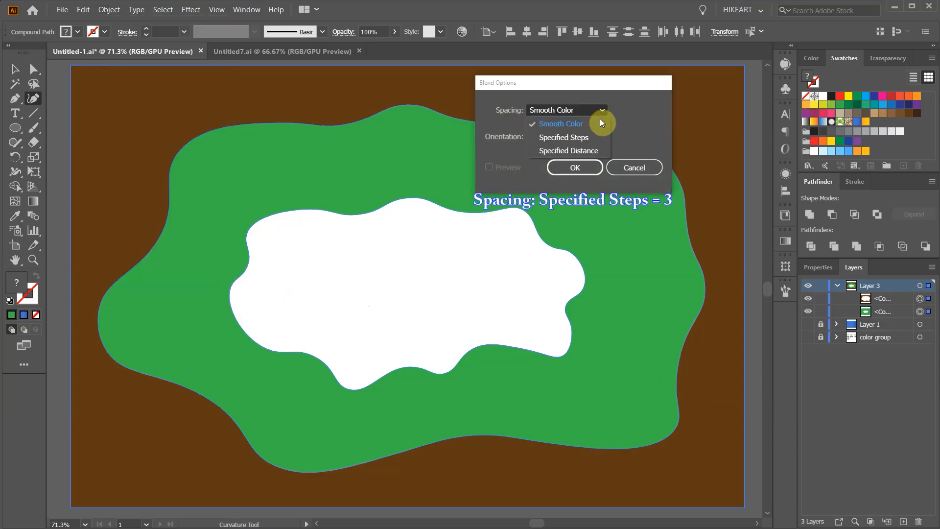
pyautogui.click(563, 137)
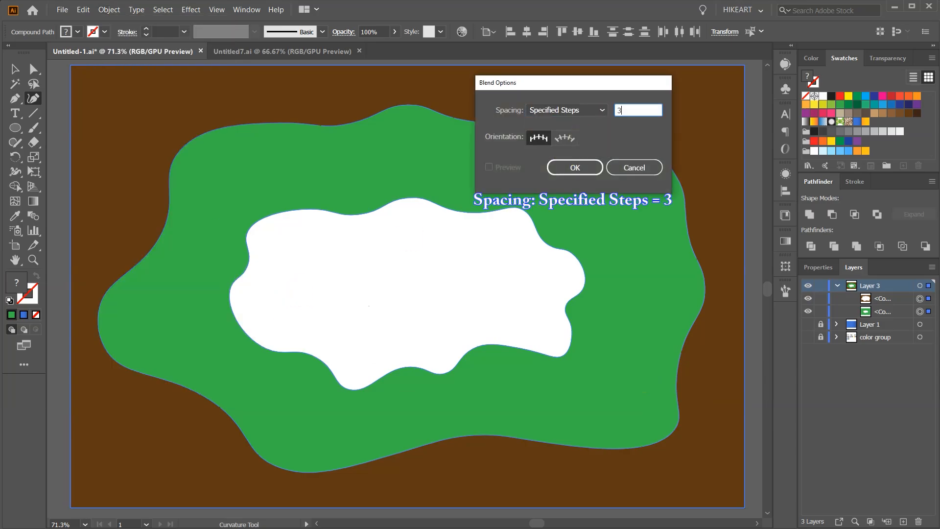
pyautogui.moveTo(594, 156)
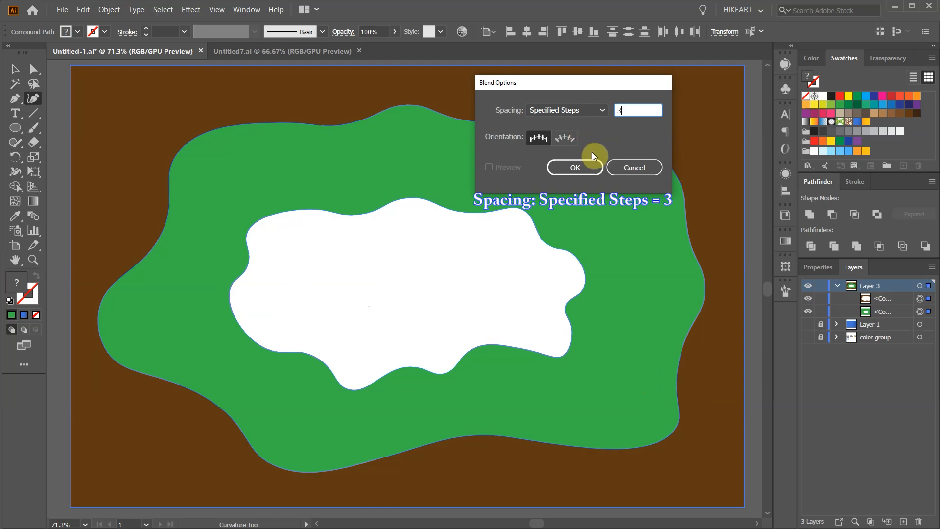
pyautogui.click(575, 167)
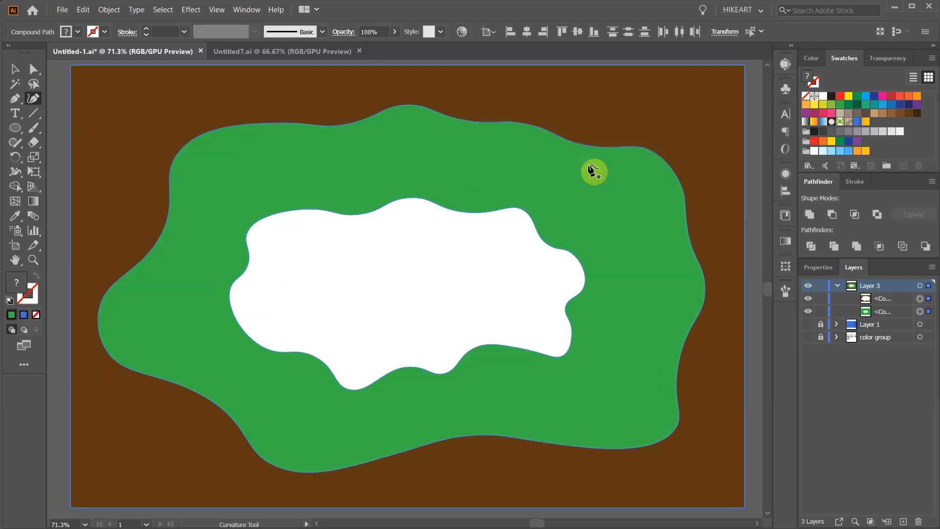
pyautogui.moveTo(569, 173)
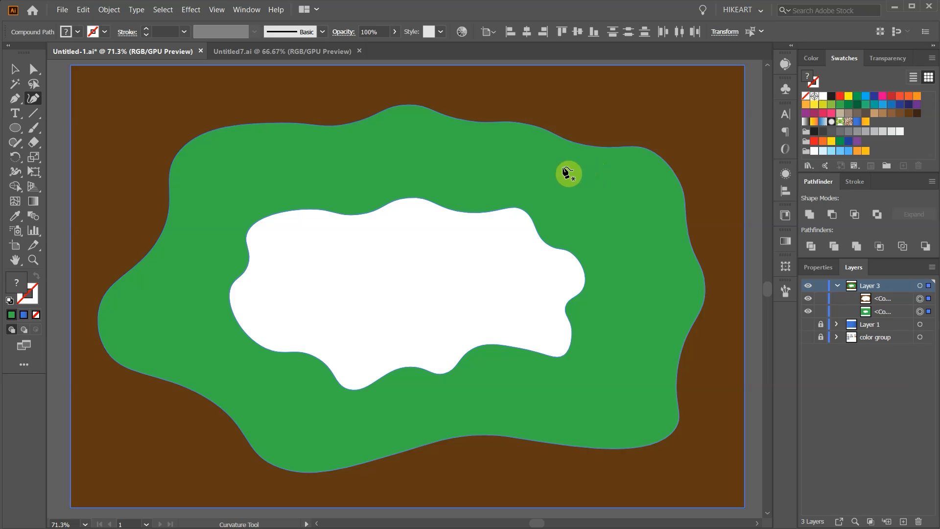
pyautogui.click(110, 9)
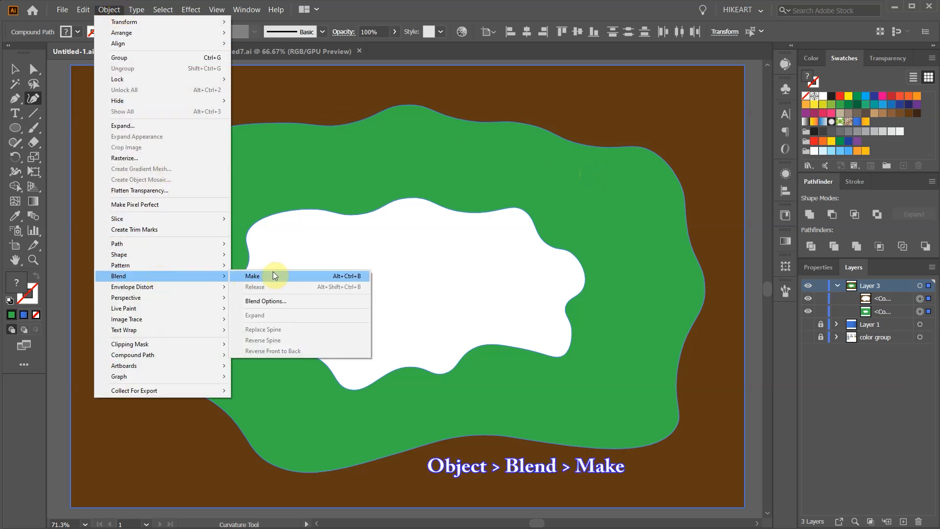
# Step: Make the blend and expand it in the Layers panel
pyautogui.click(252, 276)
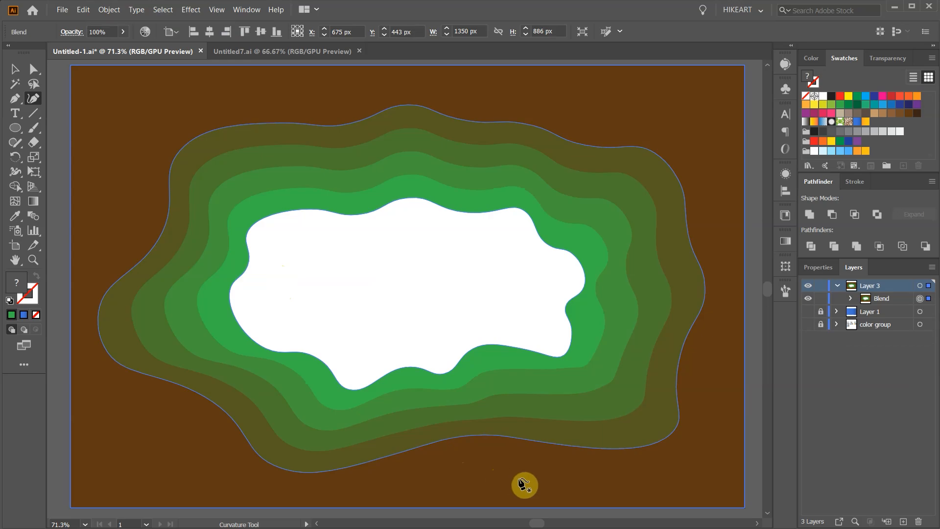
pyautogui.click(851, 298)
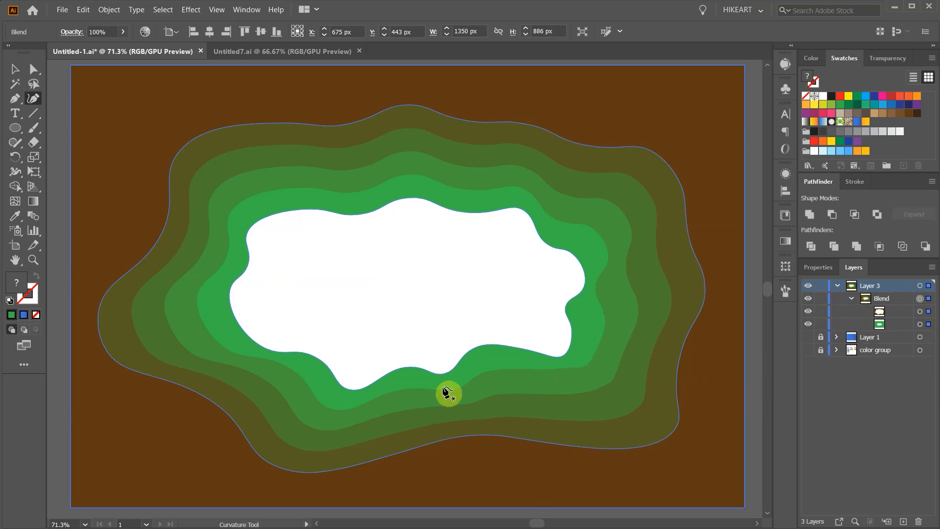
# Step: Use the Warp Tool to push the lower-right and bottom ring edges
pyautogui.click(13, 171)
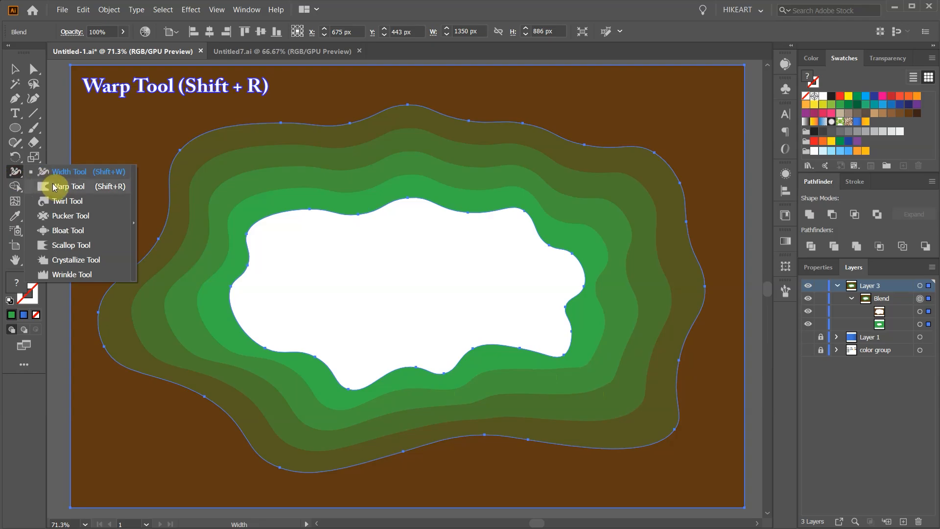
pyautogui.click(69, 186)
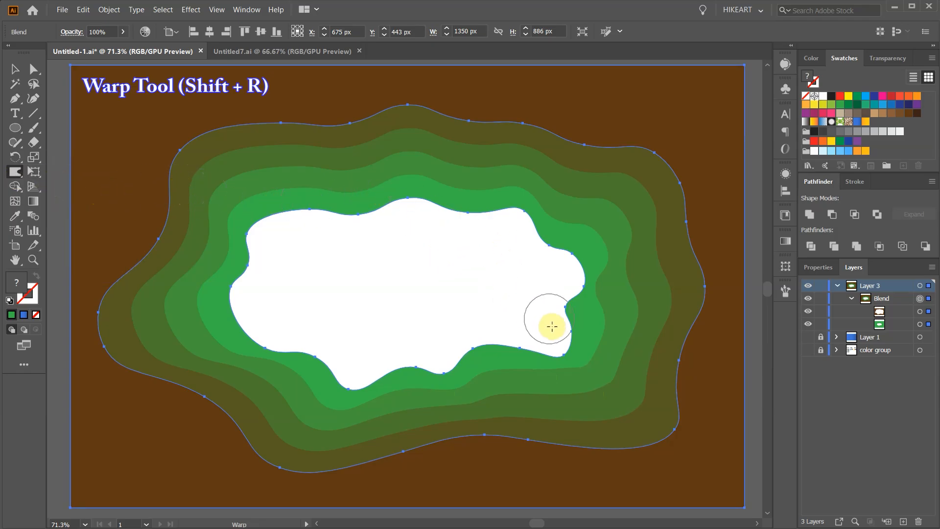
pyautogui.moveTo(552, 326); pyautogui.dragTo(563, 353)
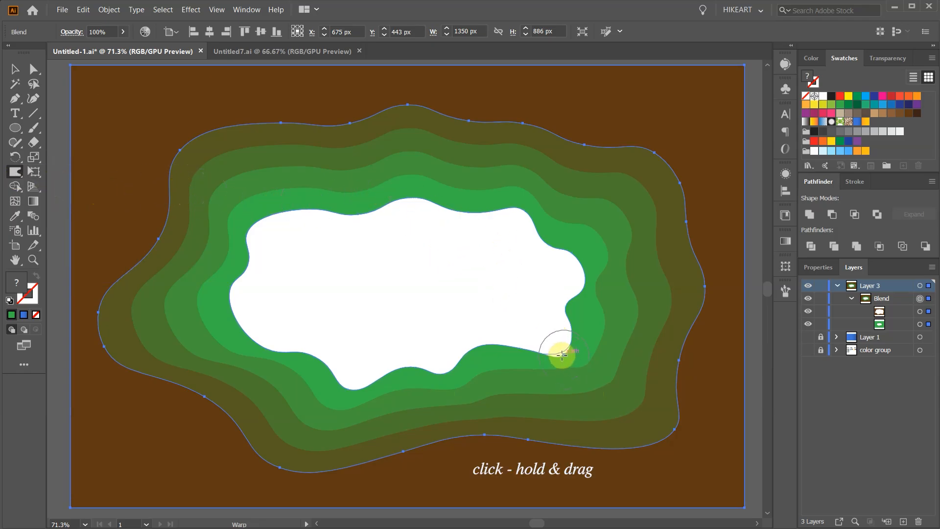
pyautogui.moveTo(563, 353); pyautogui.dragTo(605, 380)
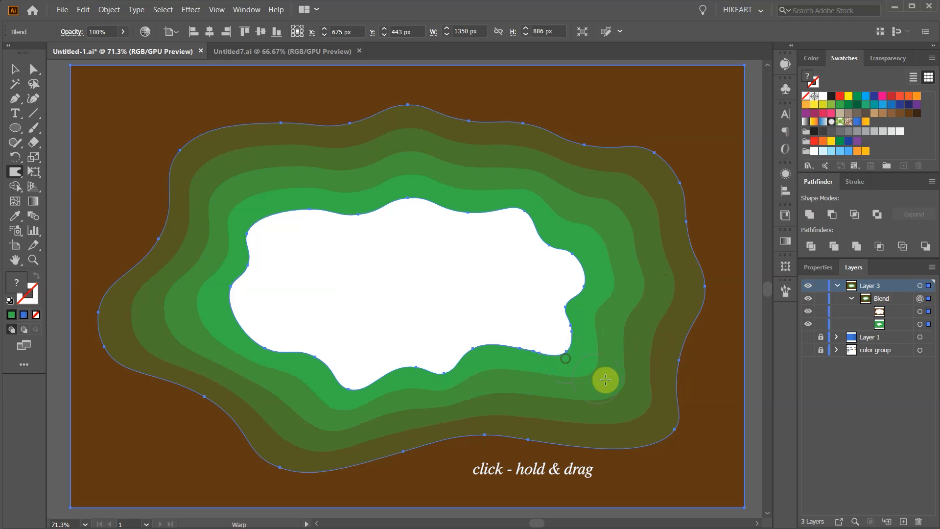
pyautogui.moveTo(605, 380); pyautogui.dragTo(506, 459)
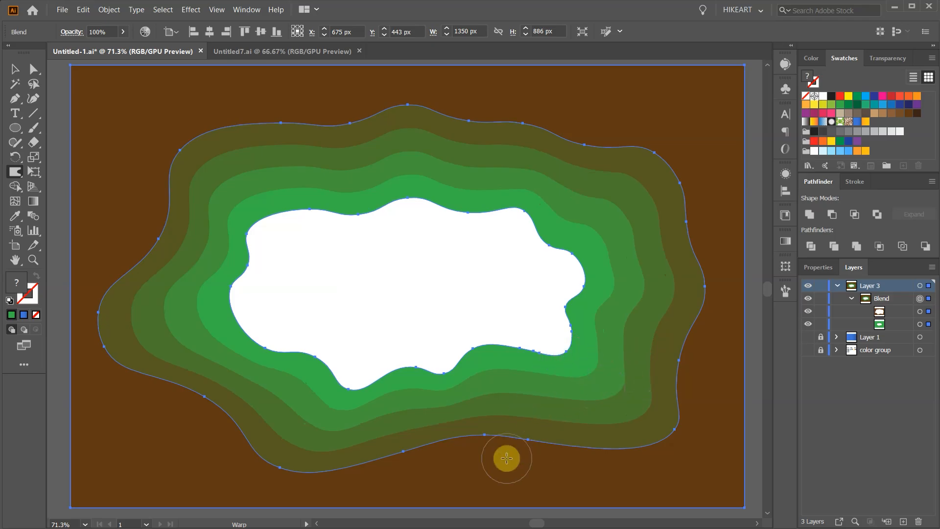
# Step: Set the warp brush to 200 px wide and high, then reshape the left side
pyautogui.doubleClick(13, 173)
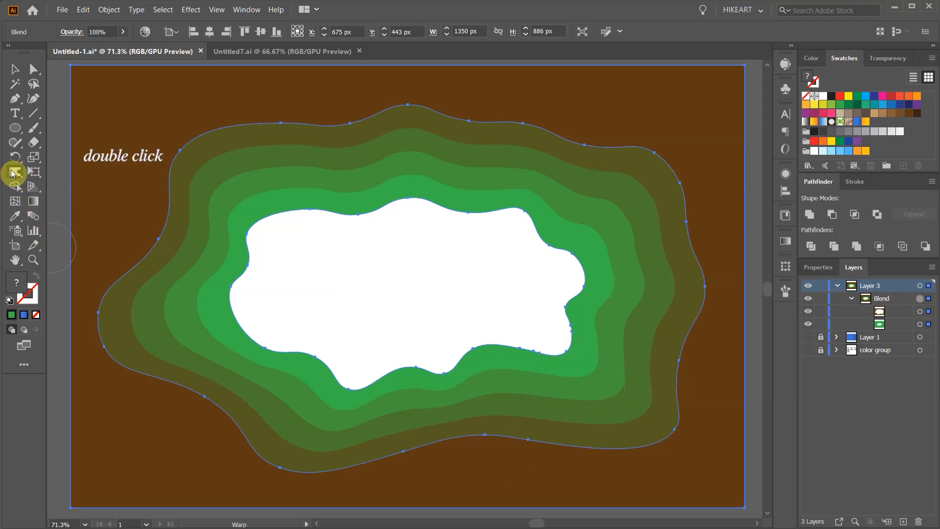
pyautogui.doubleClick(14, 171)
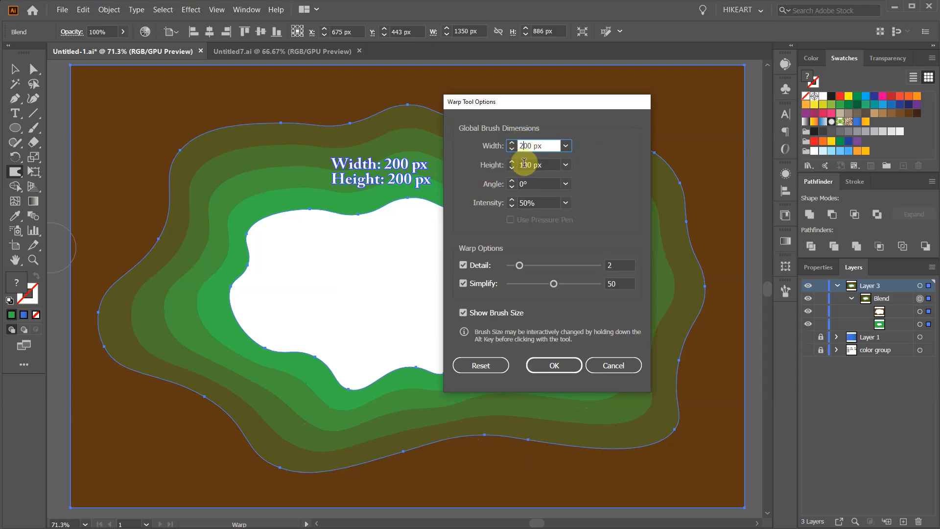
pyautogui.click(554, 365)
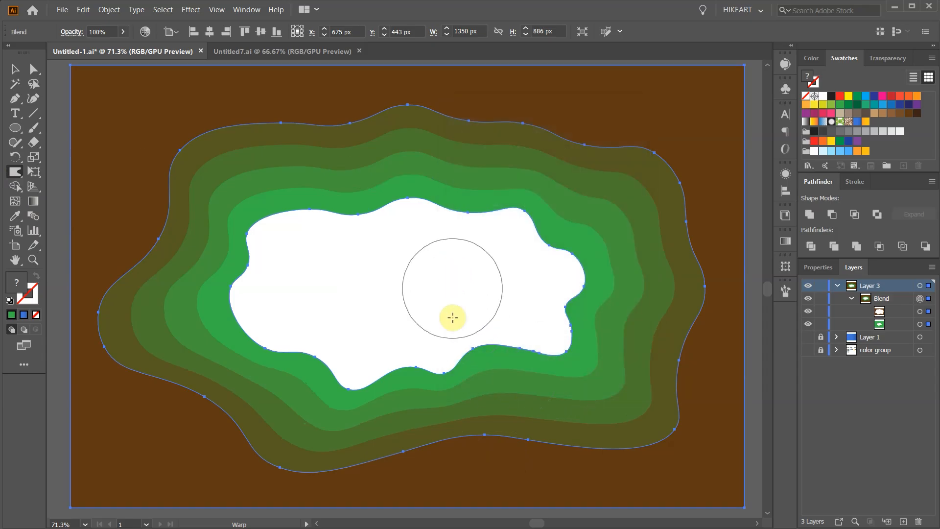
pyautogui.moveTo(452, 317); pyautogui.dragTo(208, 253)
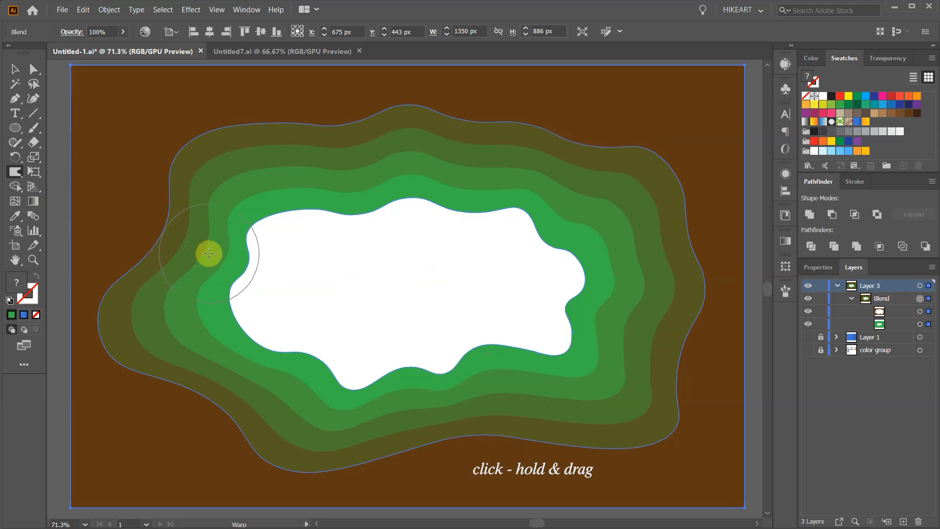
# Step: Expand the blend via Object > Expand into five separate ring compound paths
pyautogui.click(16, 70)
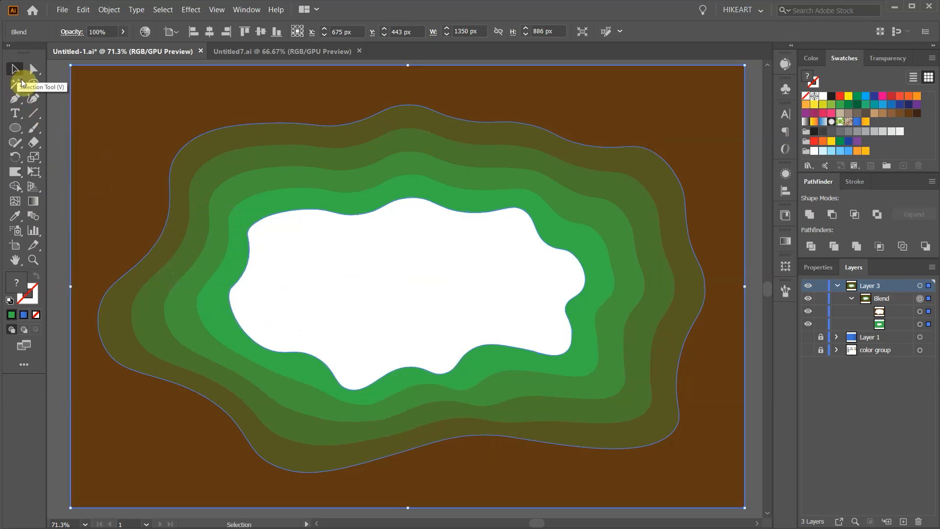
pyautogui.click(109, 10)
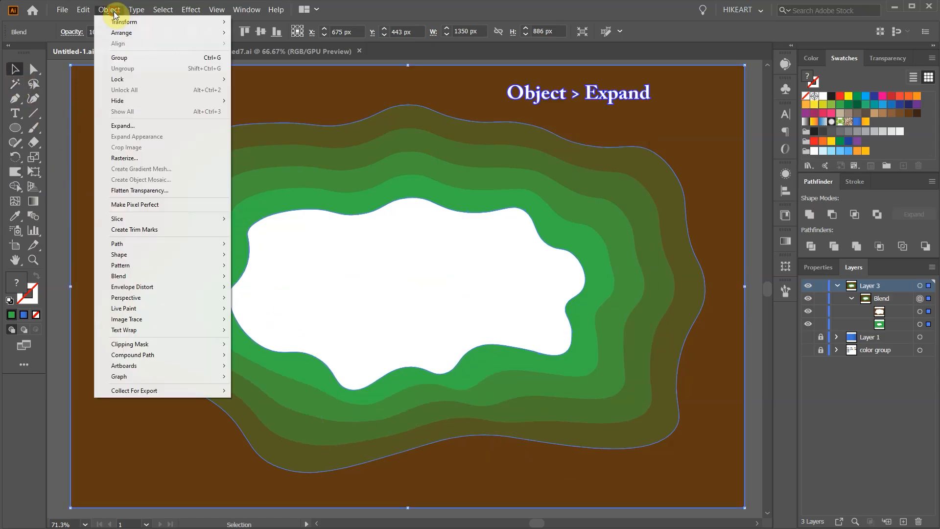
pyautogui.click(122, 126)
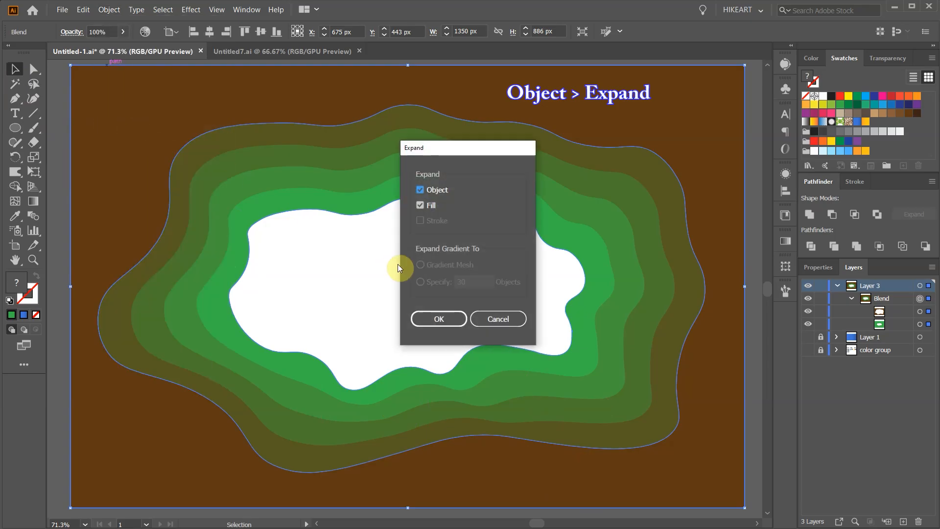
pyautogui.click(438, 319)
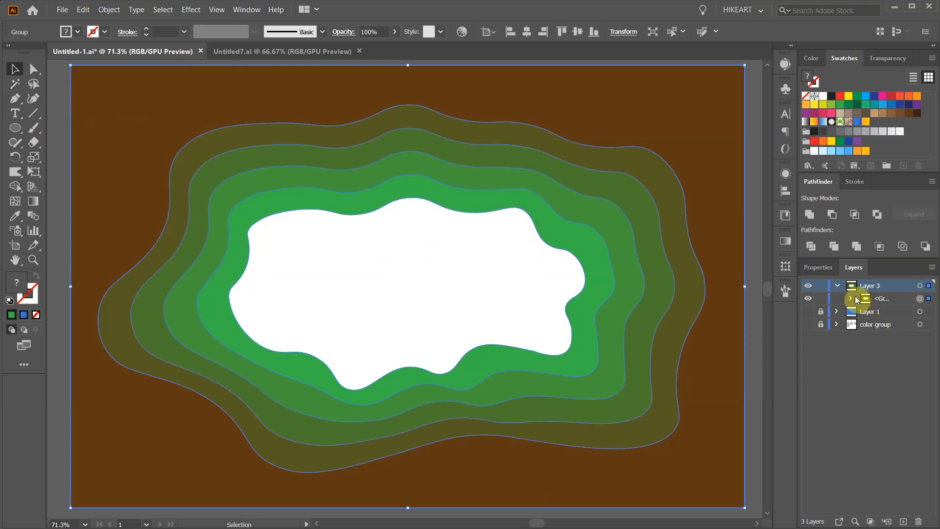
pyautogui.click(850, 298)
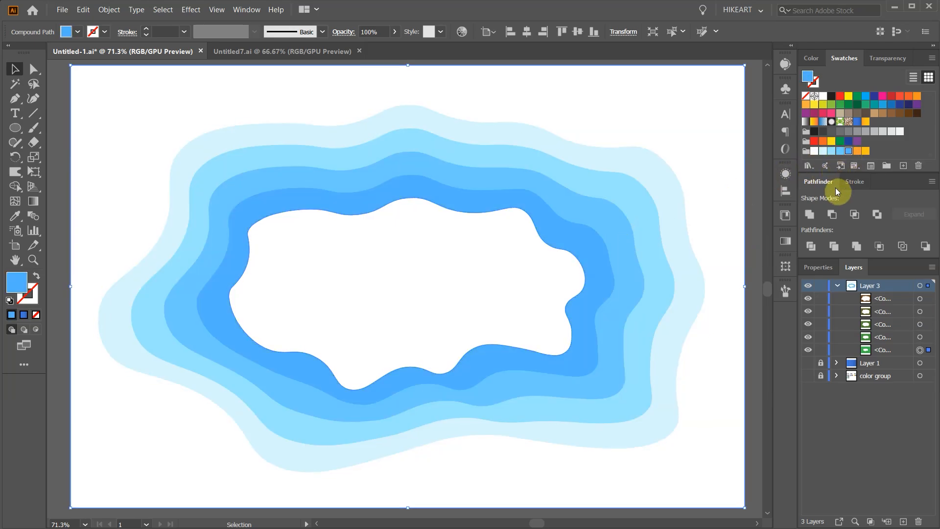
pyautogui.moveTo(441, 324)
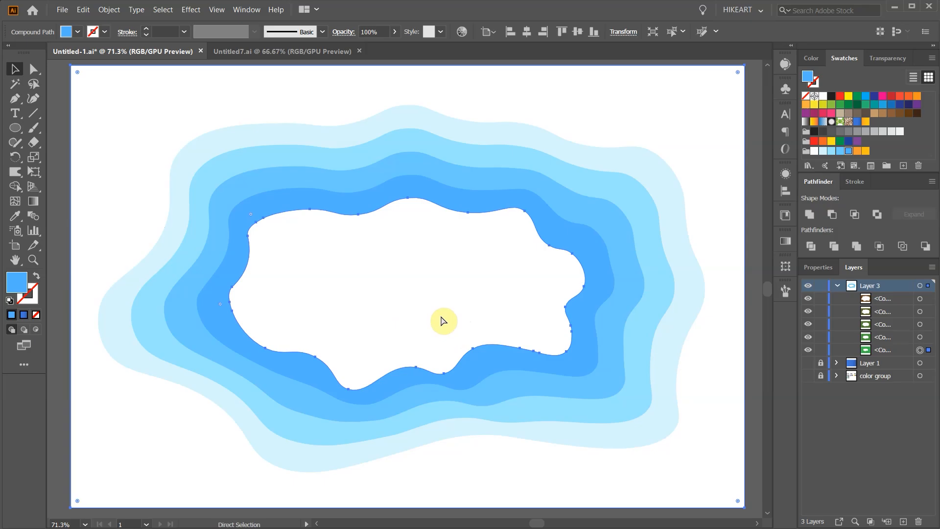
# Step: Toggle the transparency grid with Ctrl+Shift+D to confirm the inner ring's centre is empty
pyautogui.press('Ctrl+Shift+D')
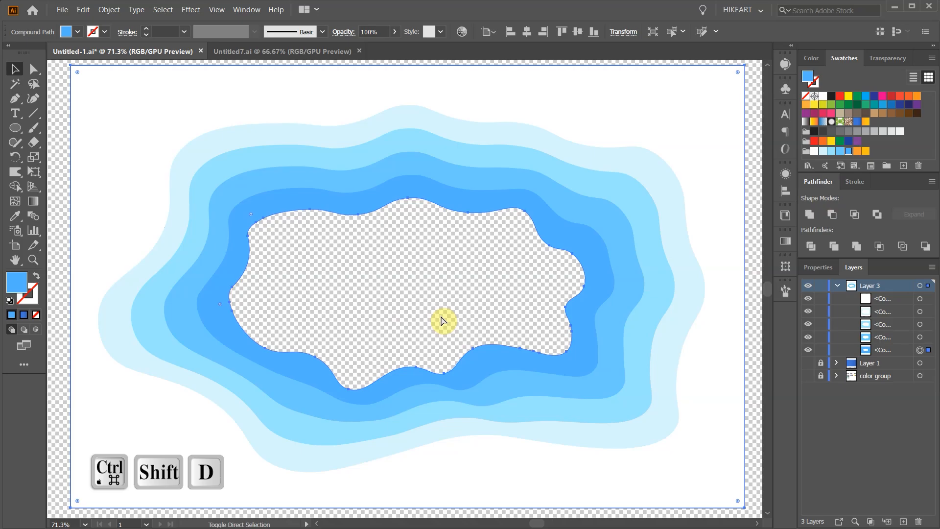
pyautogui.press('Ctrl+Shift+D')
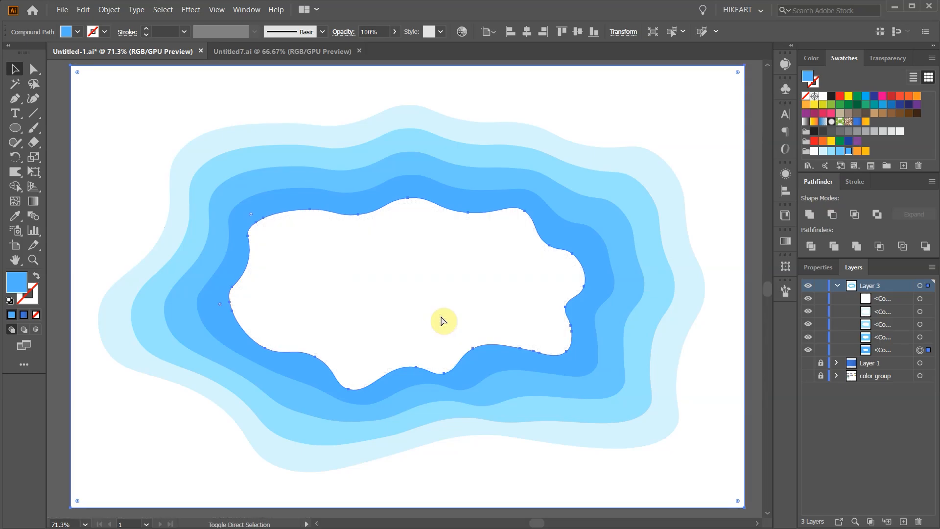
# Step: Unlock Layer 1, give the background rectangle a deep blue gradient, then select all rings
pyautogui.click(810, 362)
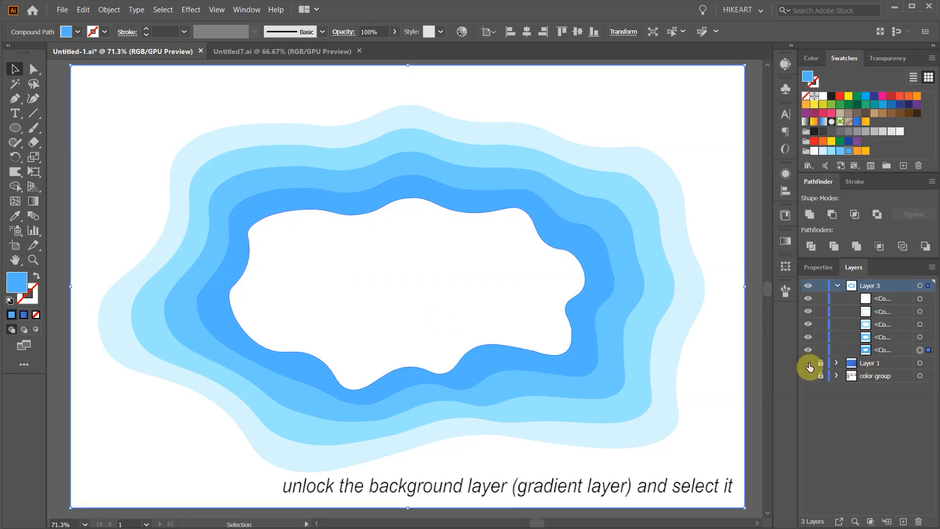
pyautogui.click(822, 363)
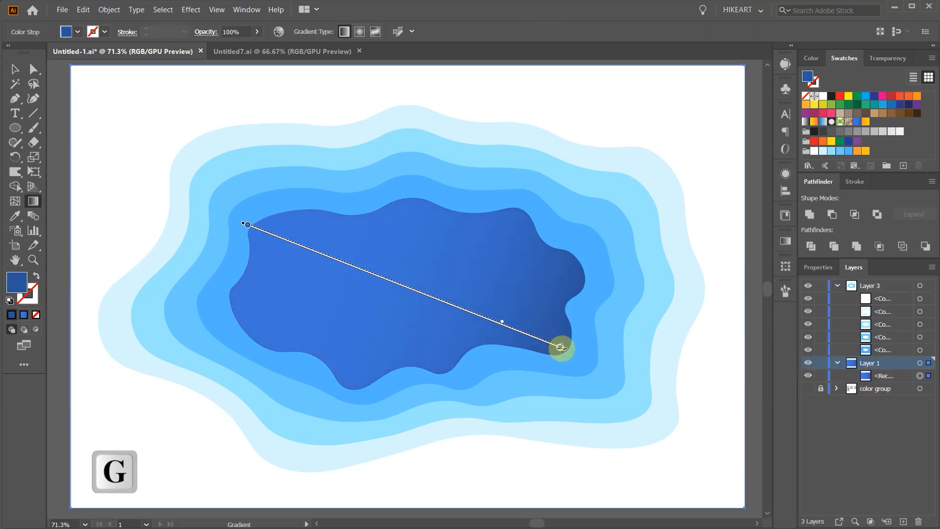
pyautogui.doubleClick(562, 347)
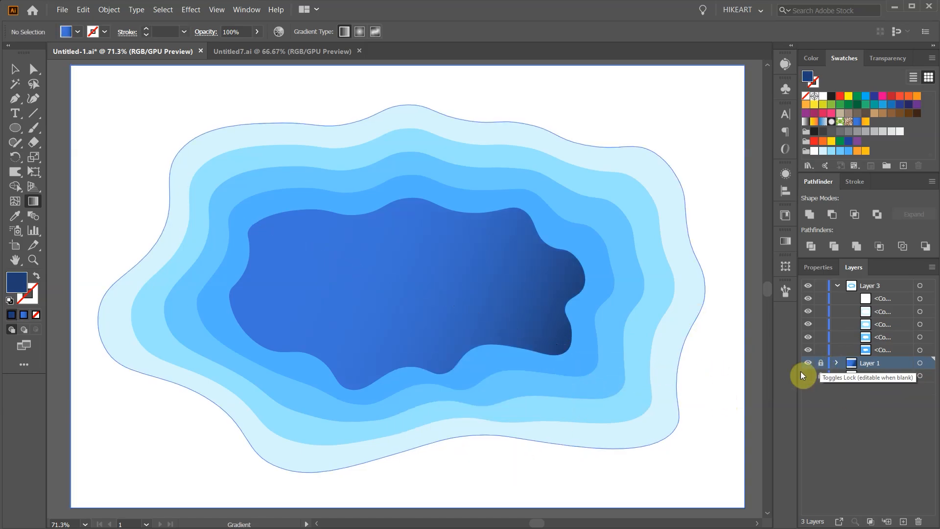
pyautogui.press('Ctrl+a')
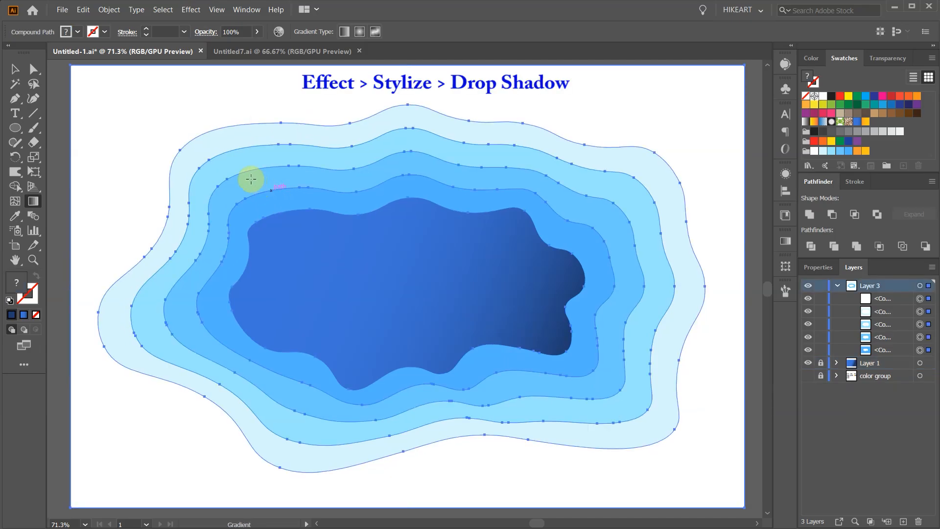
# Step: Apply a Multiply 75% drop shadow to all rings with adjusted X/Y offset and blur
pyautogui.click(191, 10)
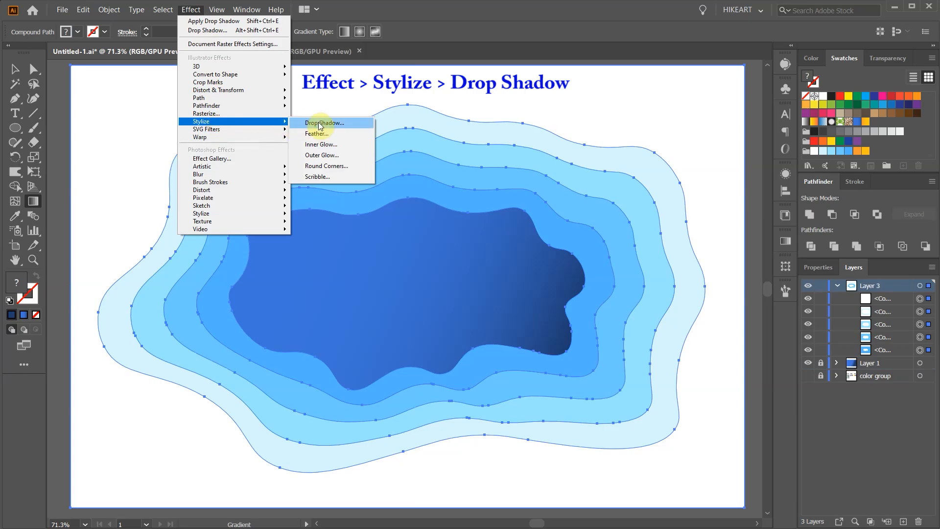
pyautogui.click(325, 123)
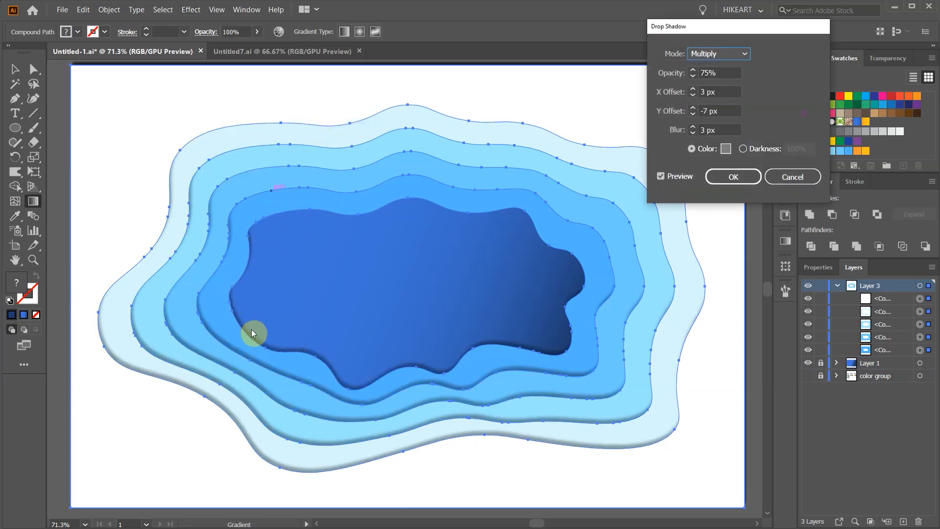
pyautogui.click(693, 90)
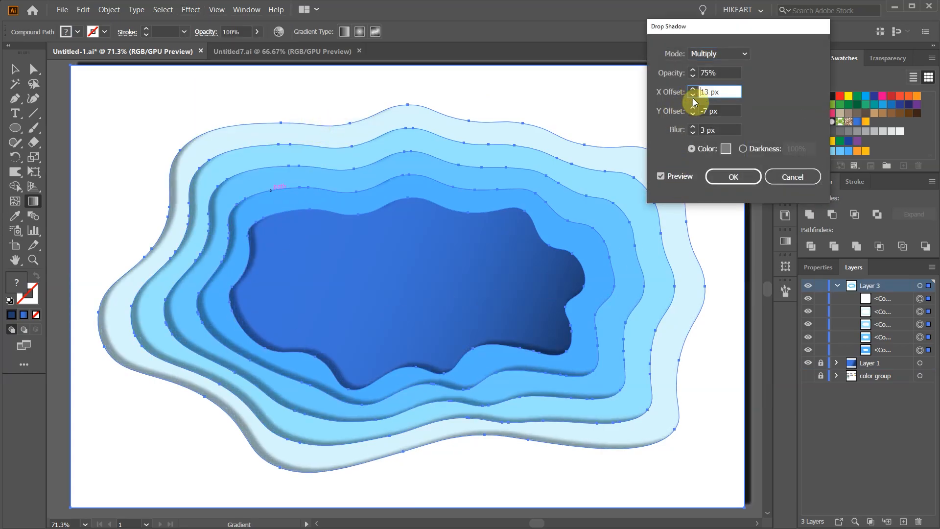
pyautogui.click(726, 149)
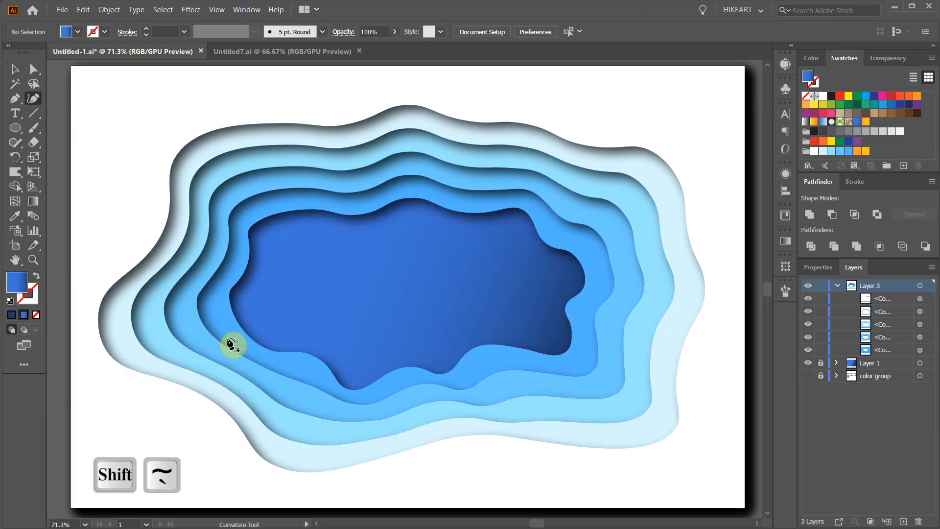
# Step: Draw wavy bands over the rings with the Curvature Tool, then pan beside the artboard
pyautogui.click(231, 347)
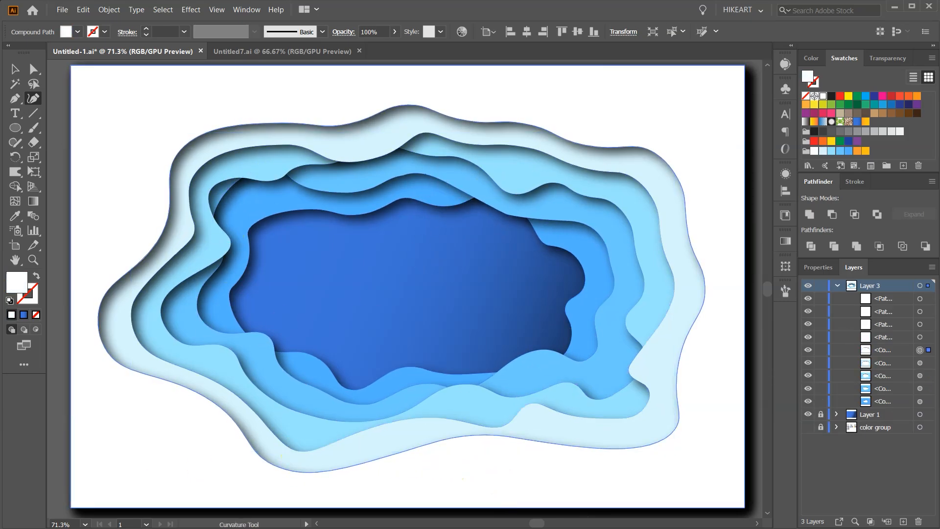
pyautogui.moveTo(466, 504)
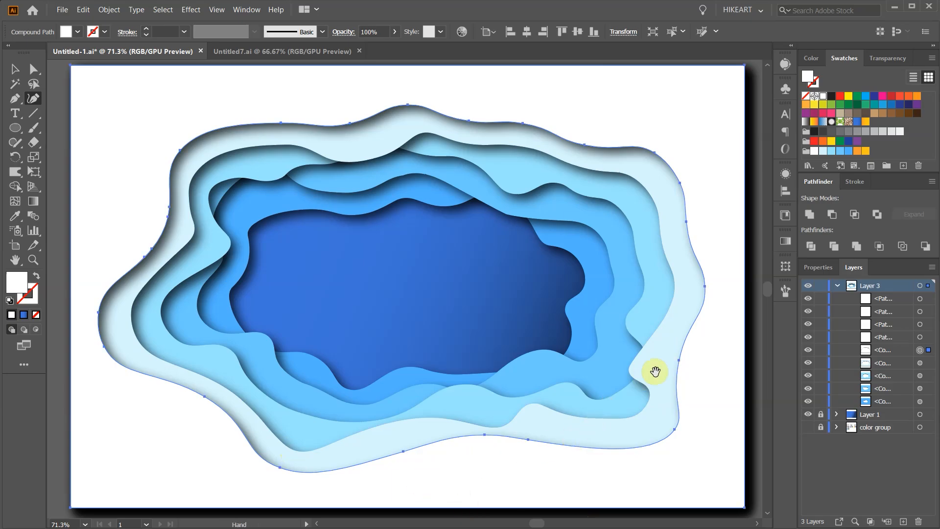
pyautogui.moveTo(655, 371); pyautogui.dragTo(313, 356)
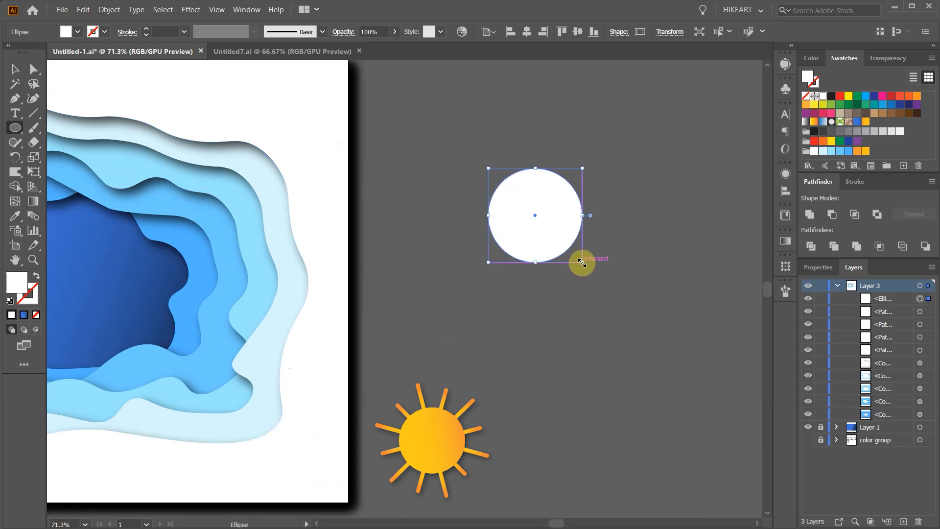
# Step: Fill a circle with an orange gradient and repeat a rounded ray around its centre
pyautogui.click(864, 122)
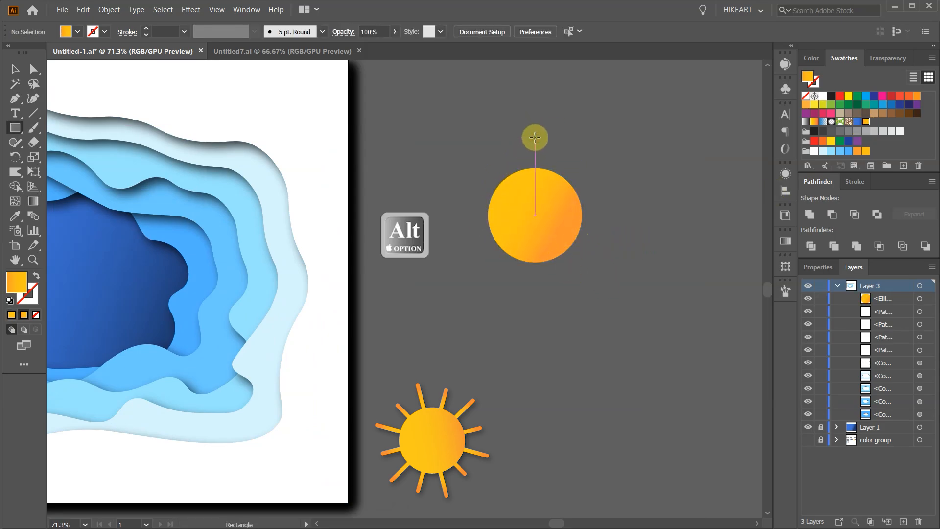
pyautogui.moveTo(535, 137); pyautogui.dragTo(537, 176)
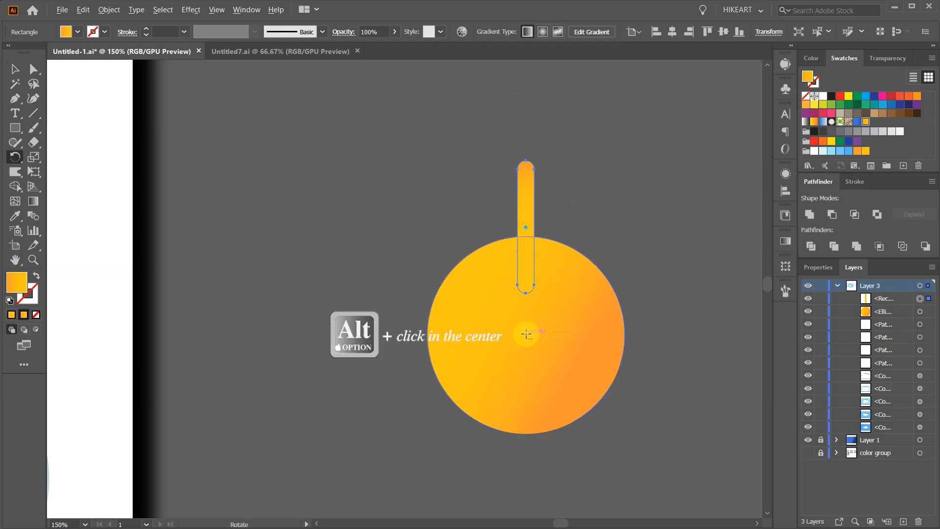
pyautogui.click(528, 336)
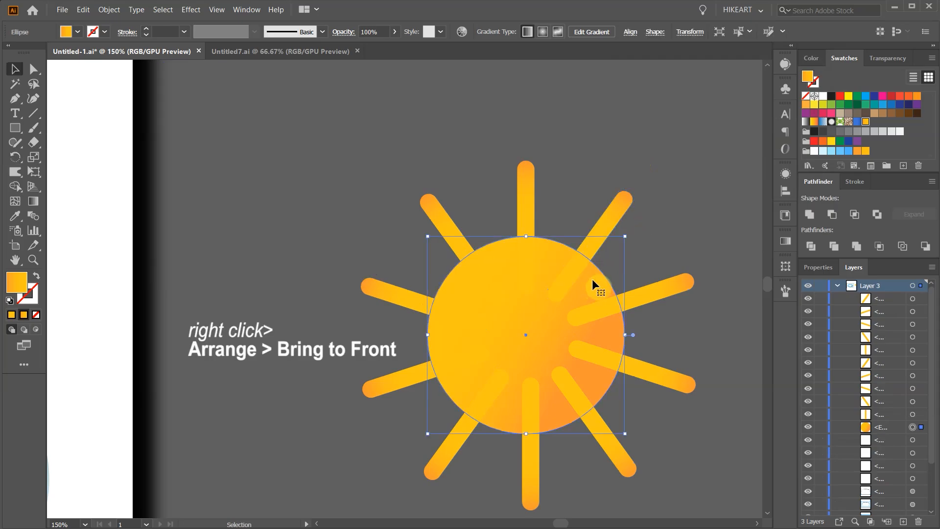
# Step: Bring the circle in front of the twelve rays and group them into one sun
pyautogui.rightClick(594, 285)
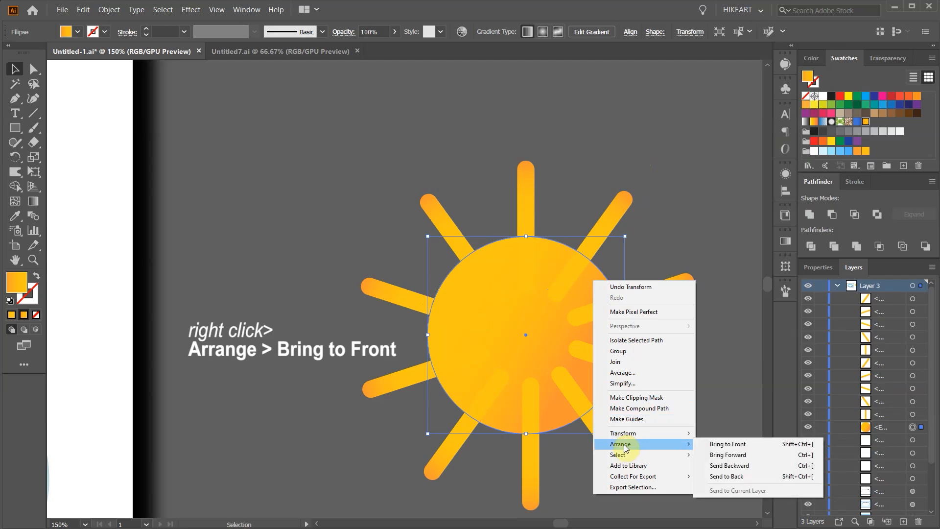
pyautogui.moveTo(727, 446)
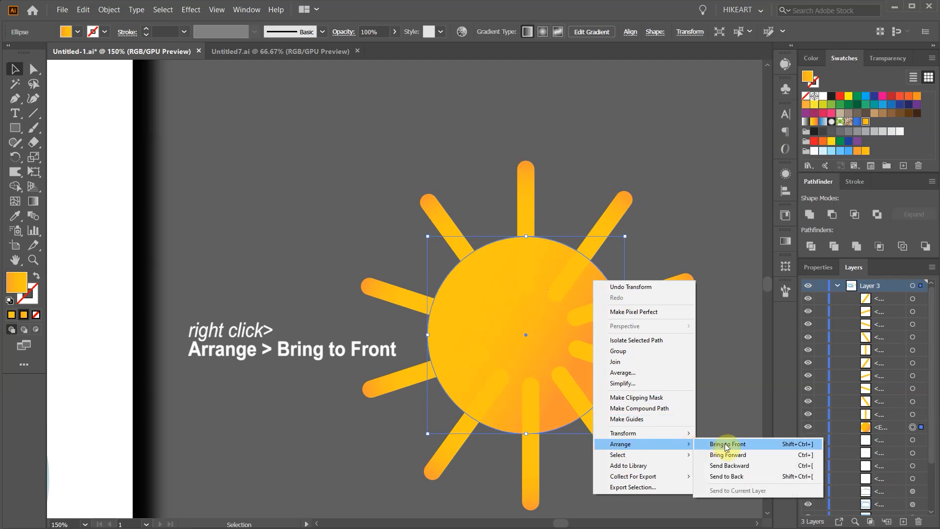
pyautogui.click(728, 444)
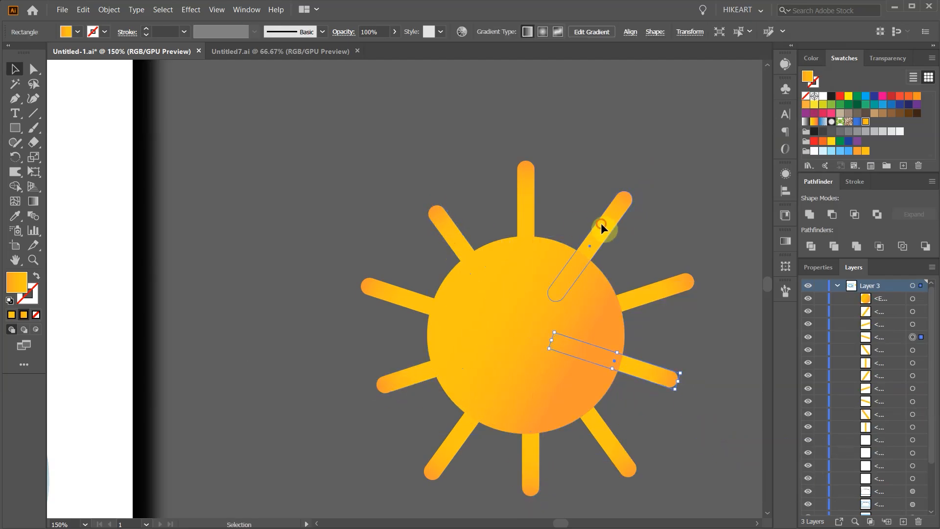
pyautogui.press('Ctrl+g')
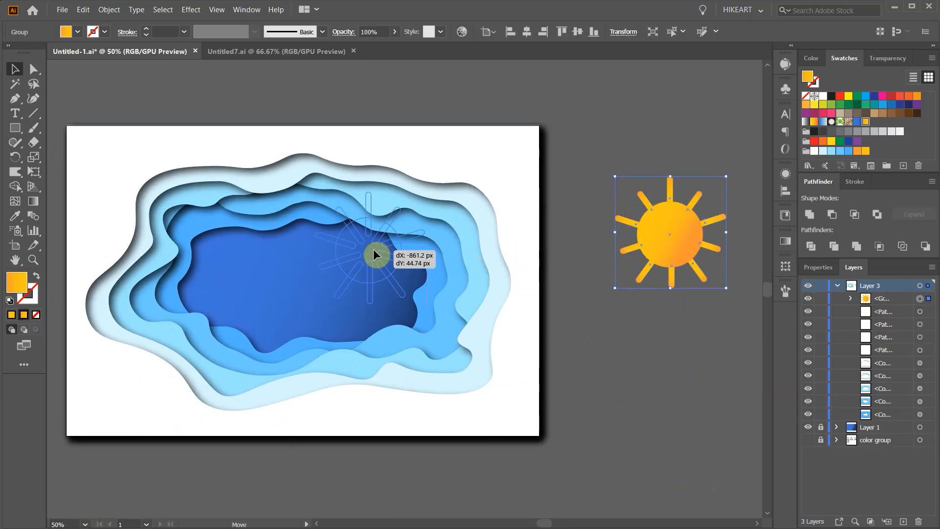
# Step: Move the sun into the upper blue hole and add a drop shadow to it
pyautogui.moveTo(671, 231); pyautogui.dragTo(369, 243)
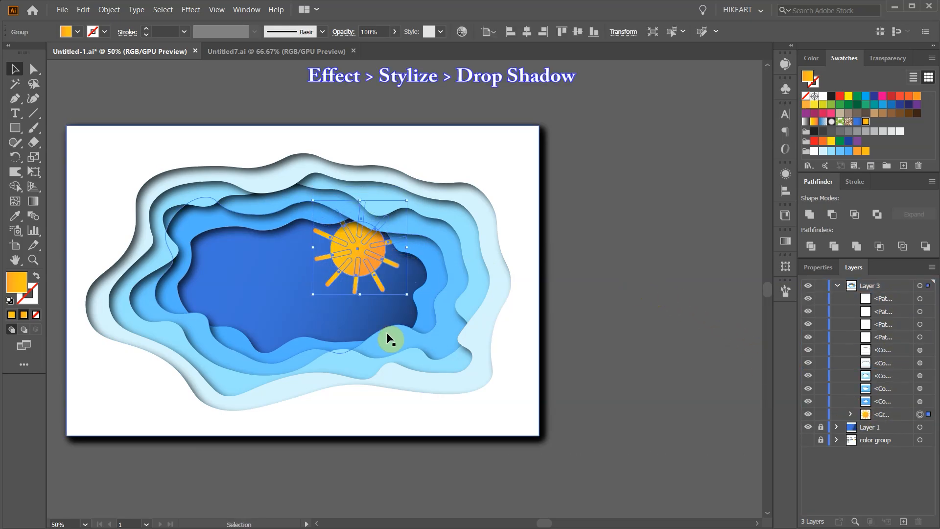
pyautogui.click(191, 9)
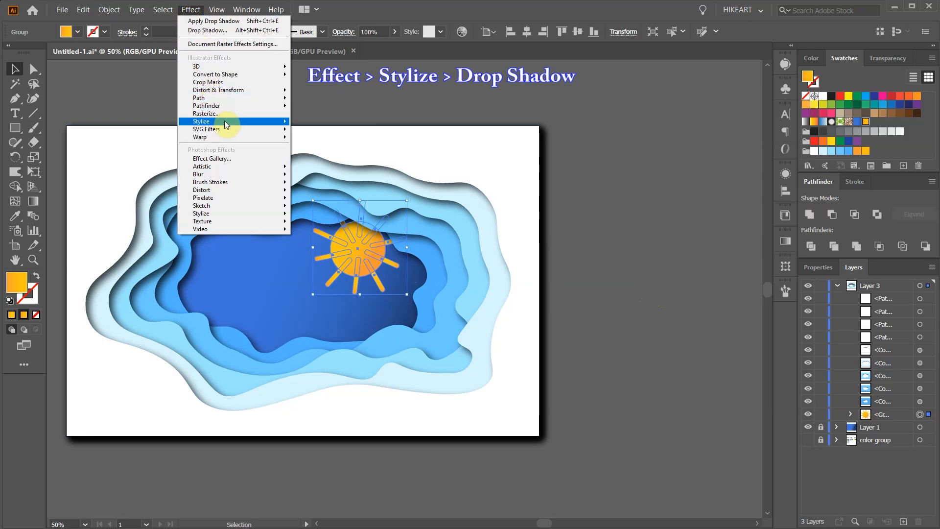
pyautogui.click(201, 121)
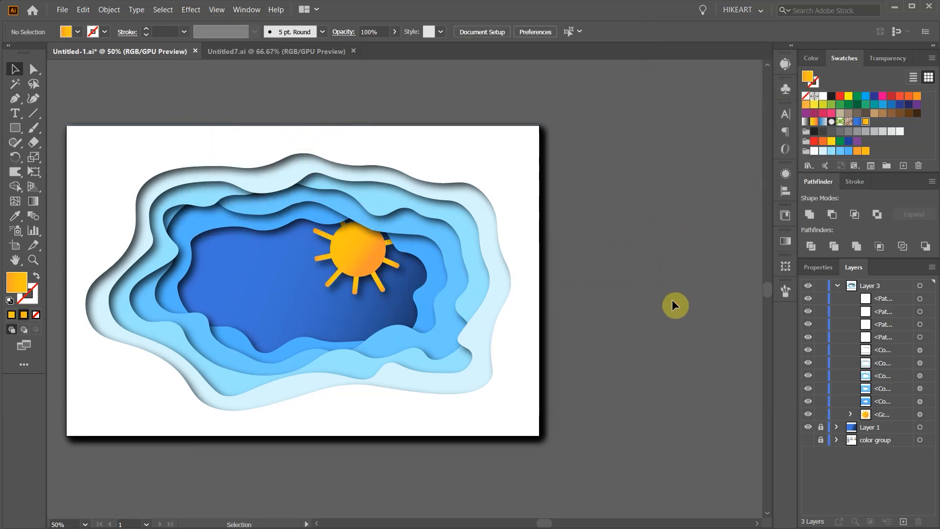
pyautogui.moveTo(669, 304)
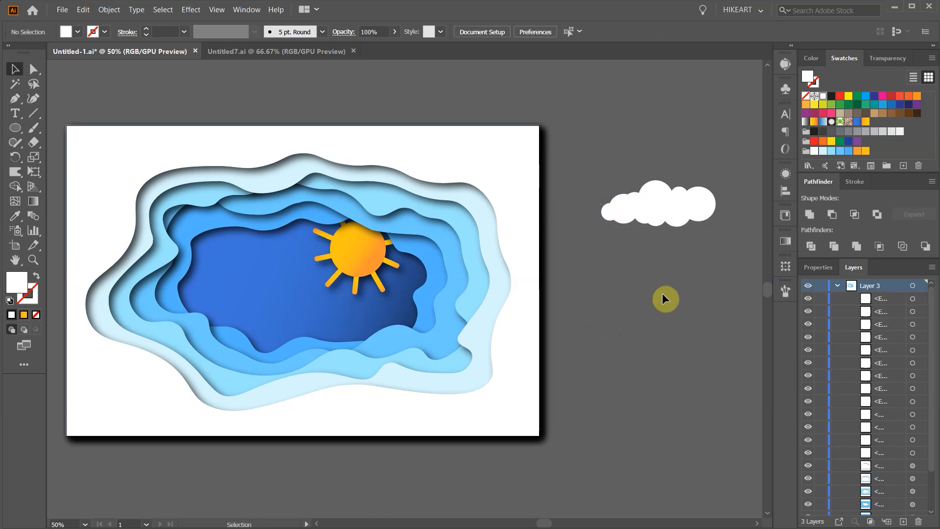
# Step: Unite the white circles into one cloud with Pathfinder and Alt-drag a copy beside the sun
pyautogui.click(658, 204)
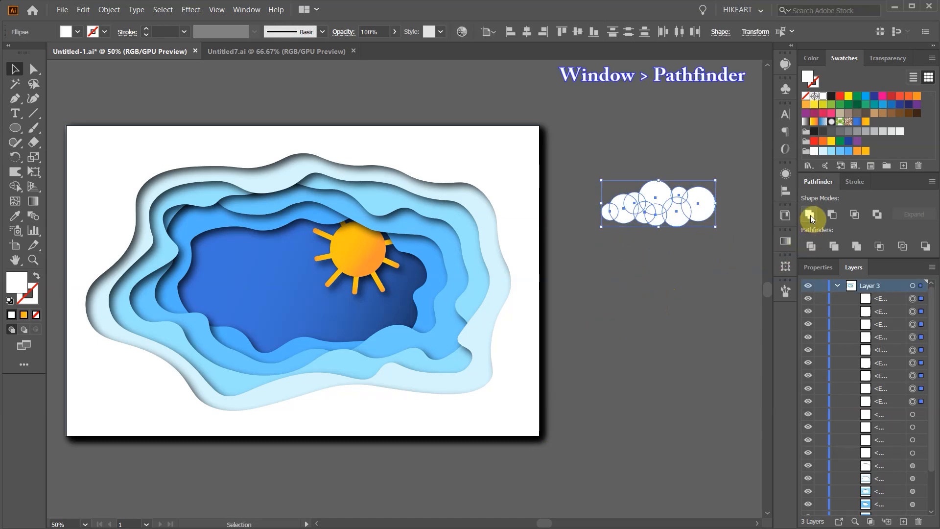
pyautogui.click(810, 214)
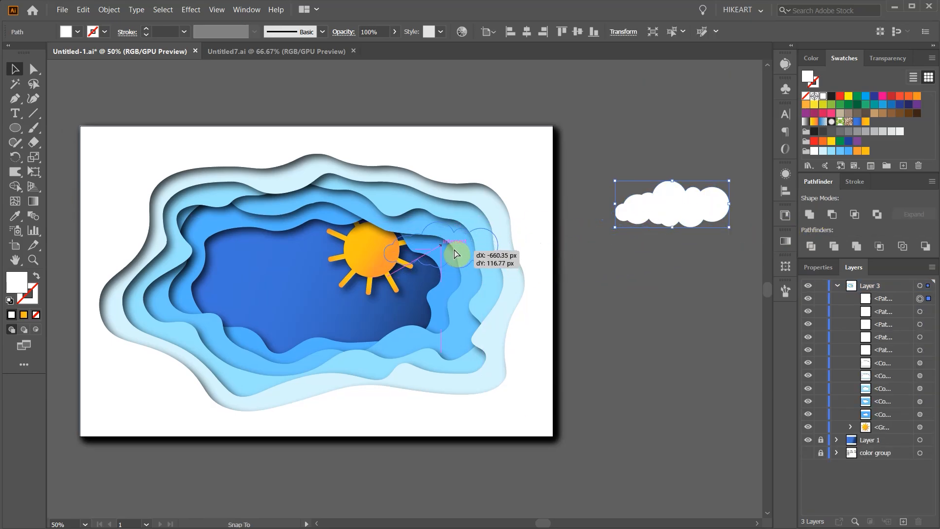
pyautogui.moveTo(672, 202); pyautogui.dragTo(443, 245)
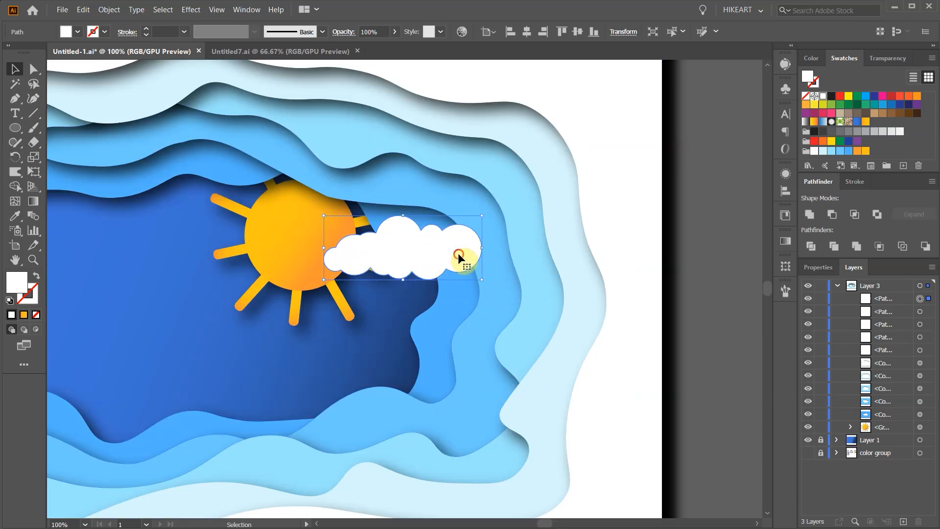
# Step: Place the cloud on the ring edge, eyedrop its light blue, and unite cloud and ring
pyautogui.moveTo(459, 258); pyautogui.dragTo(459, 270)
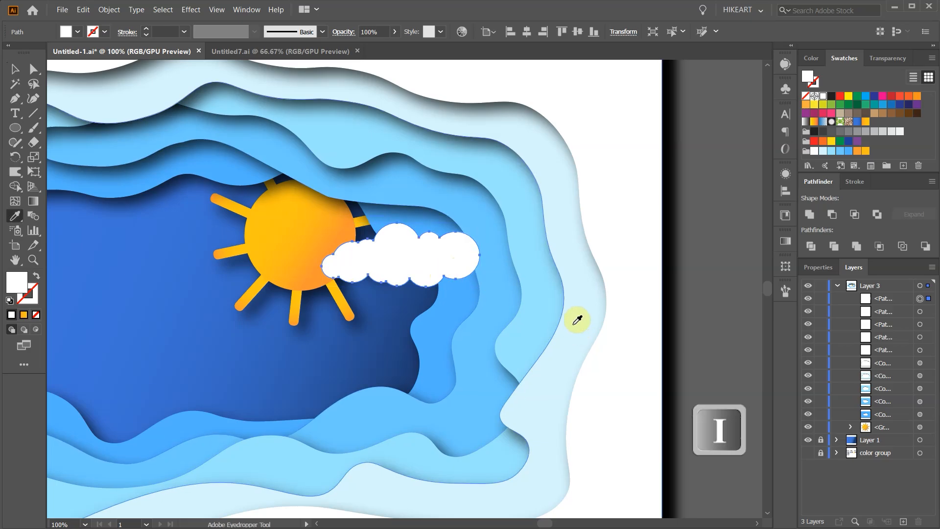
pyautogui.moveTo(497, 260)
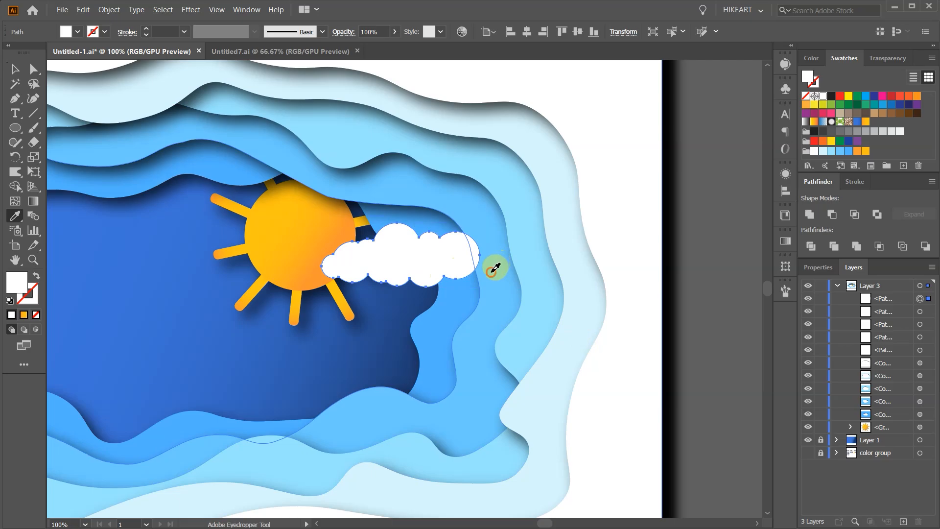
pyautogui.click(495, 268)
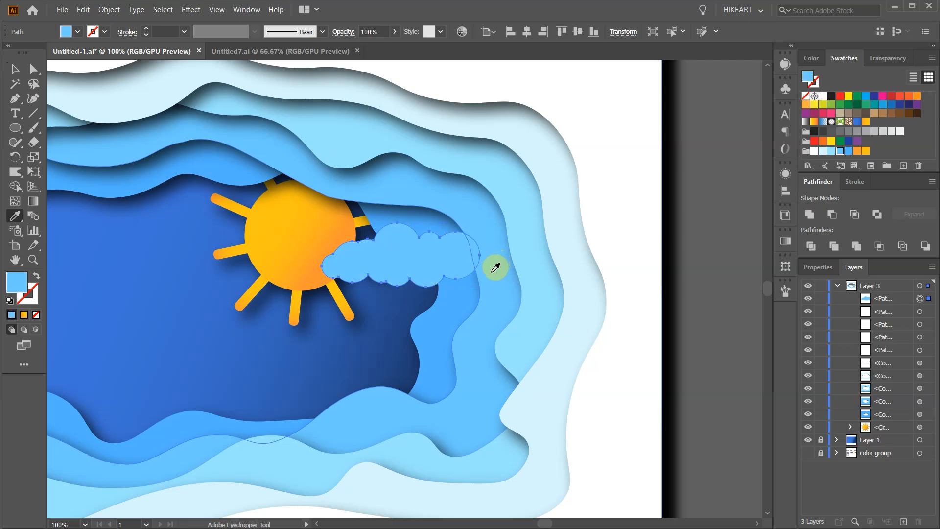
pyautogui.press('v')
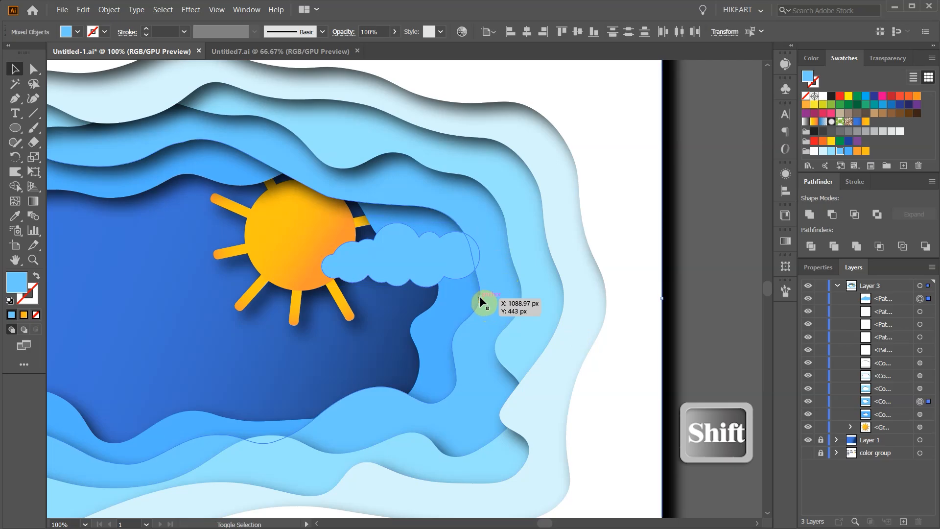
pyautogui.press('shift')
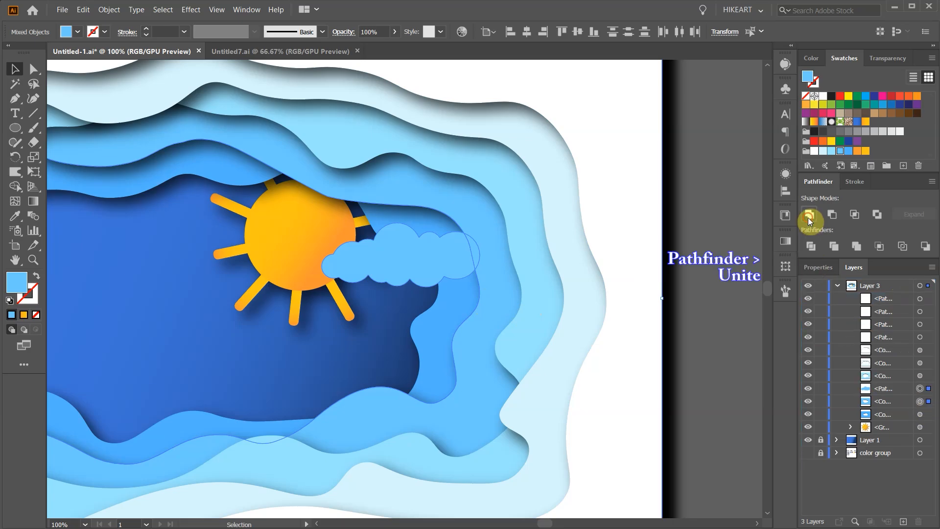
pyautogui.click(810, 214)
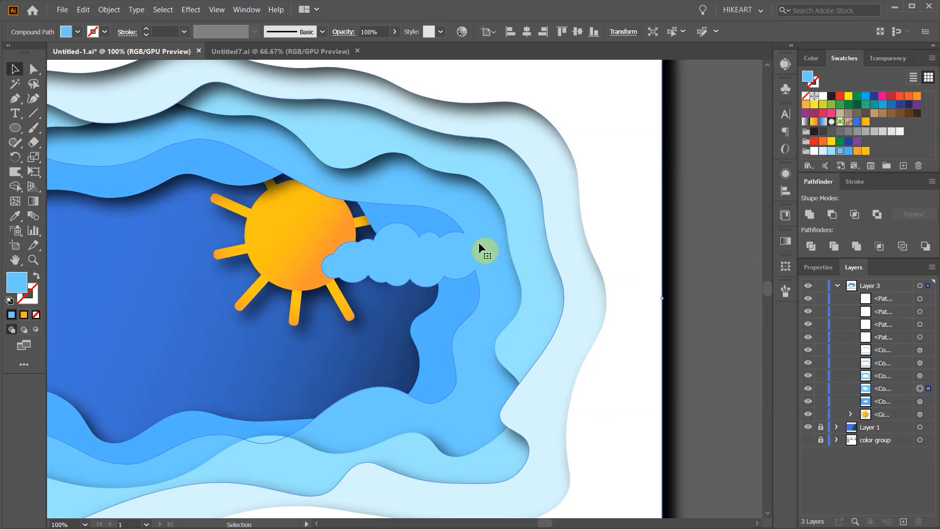
pyautogui.moveTo(475, 240)
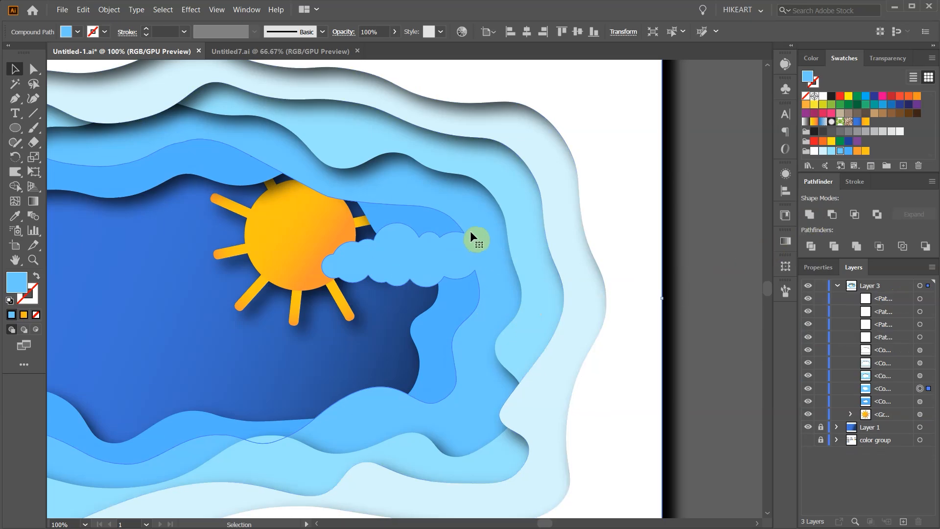
pyautogui.click(190, 10)
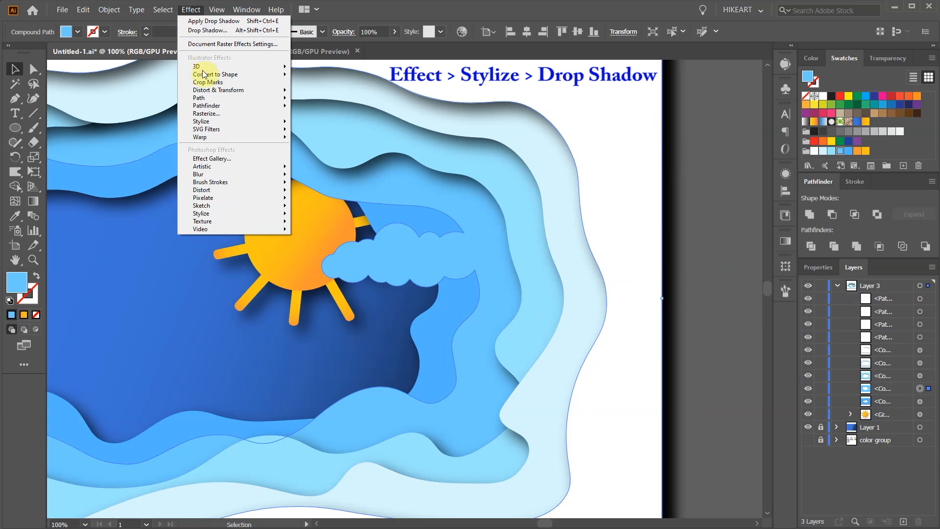
pyautogui.moveTo(201, 121)
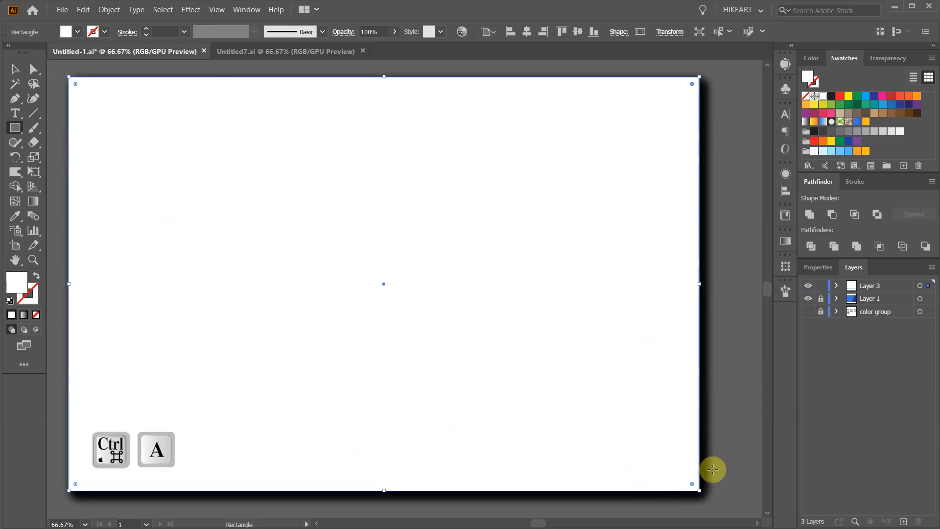
# Step: Make a clipping mask (Ctrl+7) trimming all artwork to the artboard-sized rectangle
pyautogui.press('Ctrl+7')
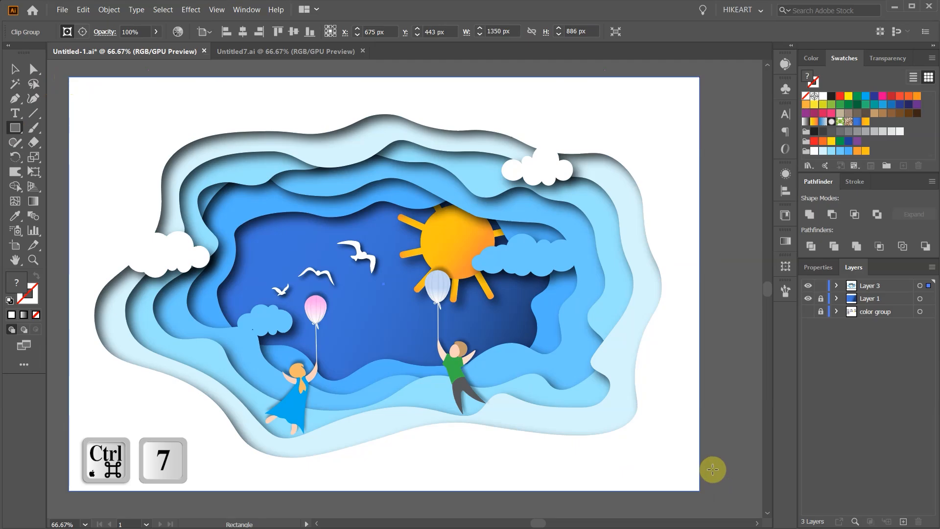